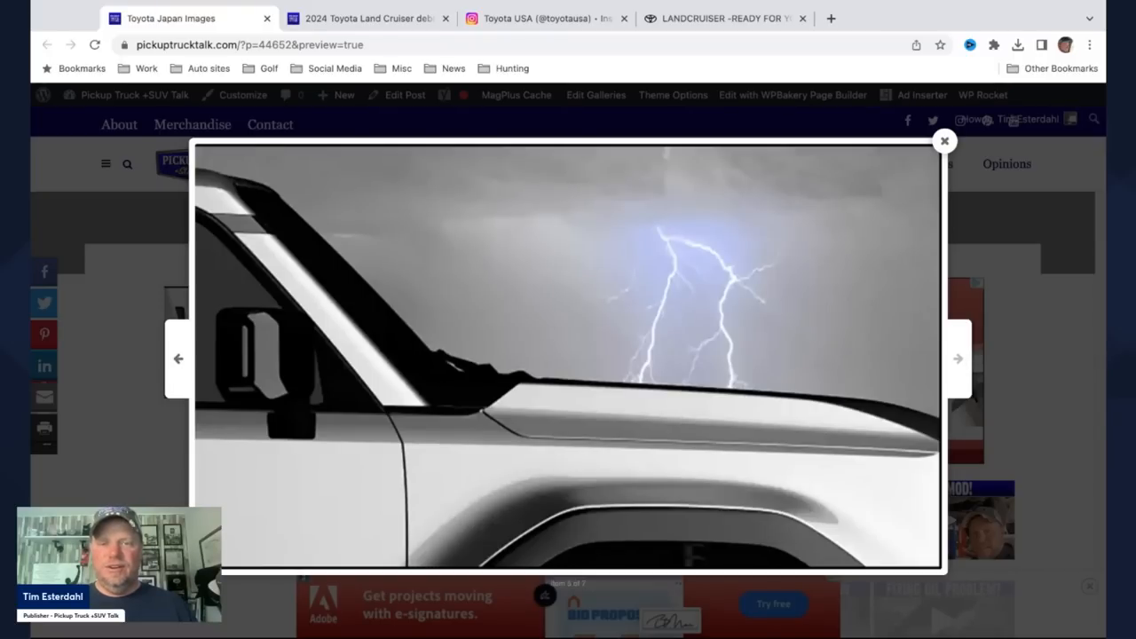
# Step: Advance the Toyota Japan teaser gallery five images to the muddy rear-fender shot
pyautogui.click(958, 358)
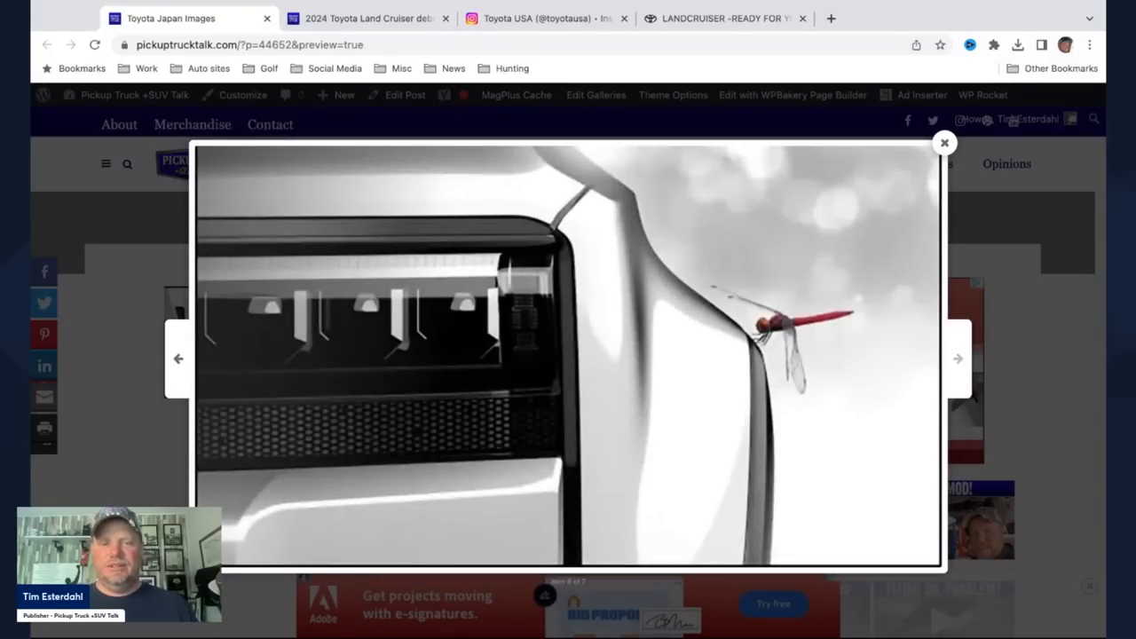
pyautogui.click(957, 357)
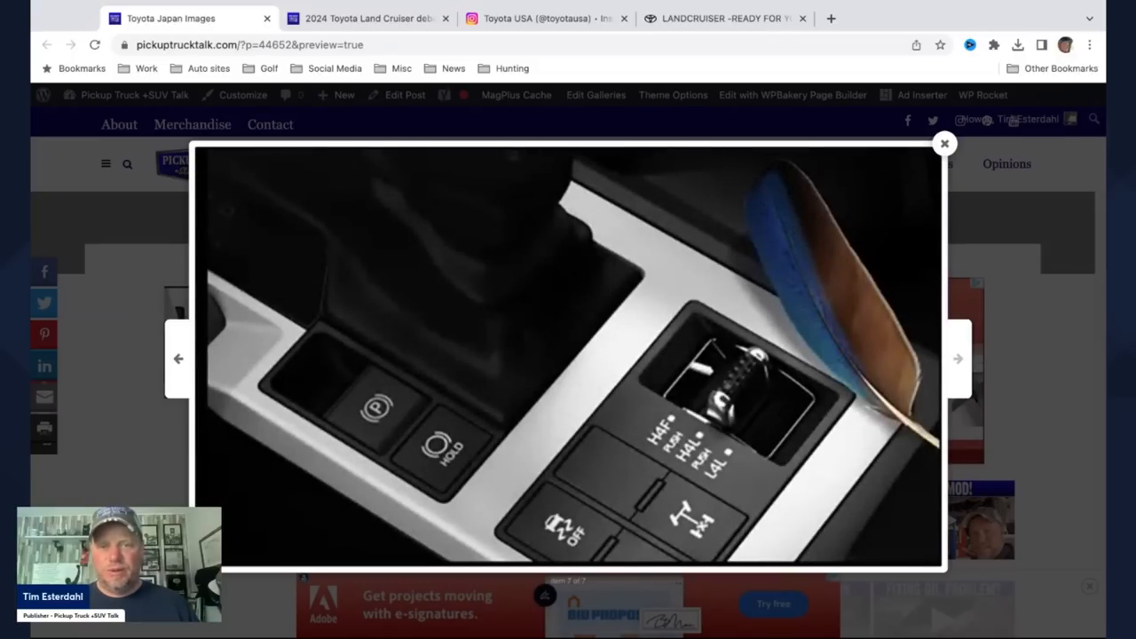
pyautogui.click(957, 359)
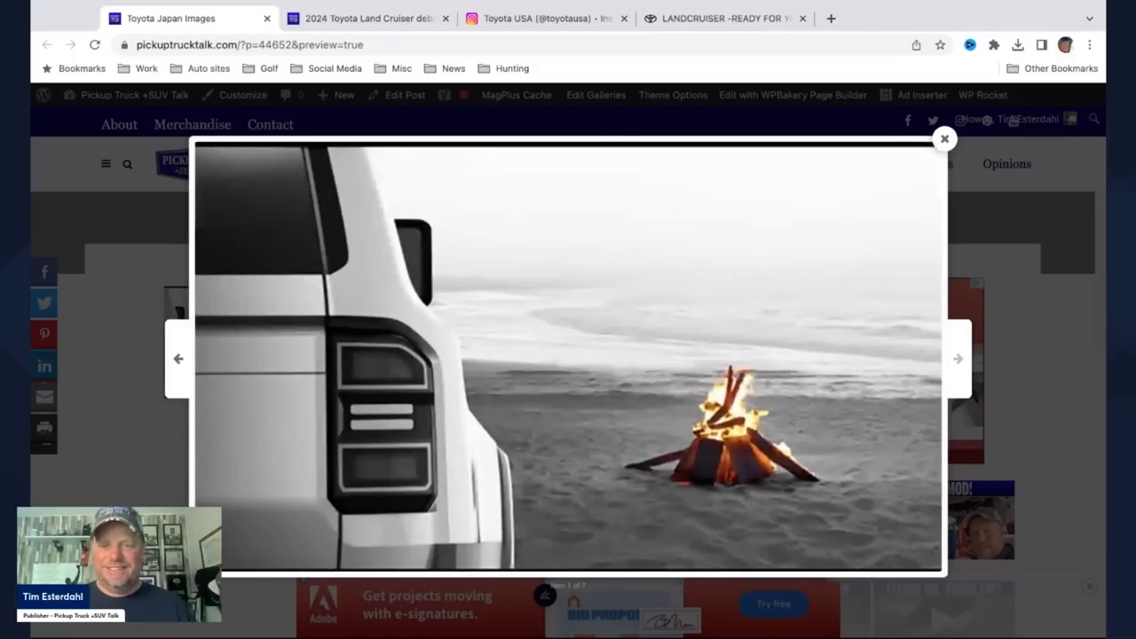
pyautogui.click(958, 359)
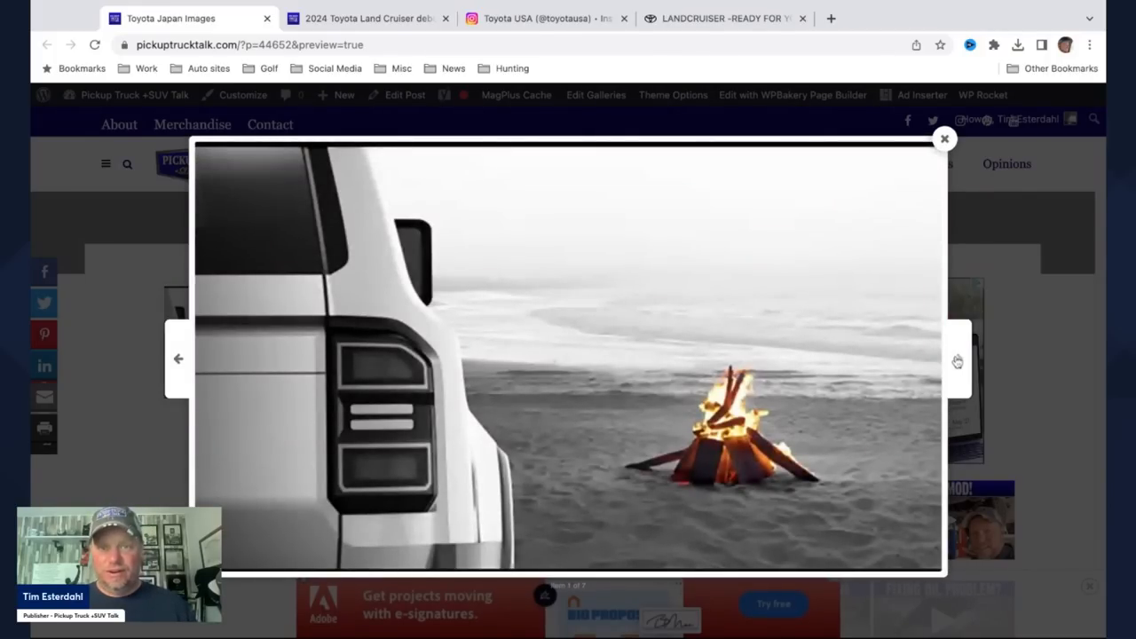
pyautogui.click(957, 358)
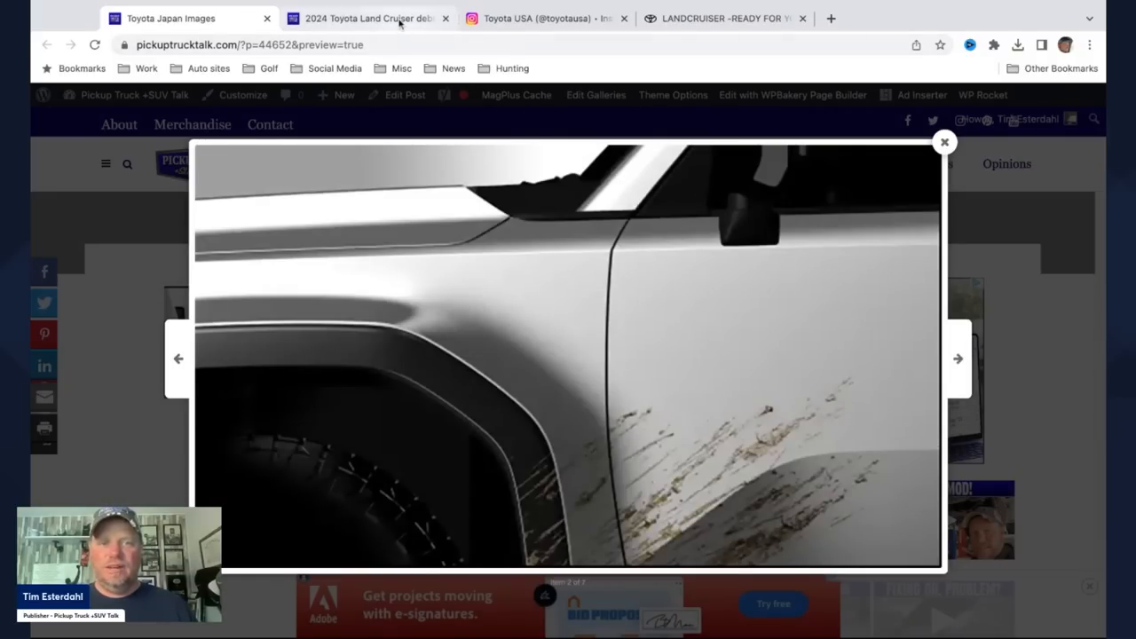
# Step: Switch to the '2024 Toyota Land Cruiser debuts Aug. 1' article and scroll to 'What to expect'
pyautogui.click(944, 141)
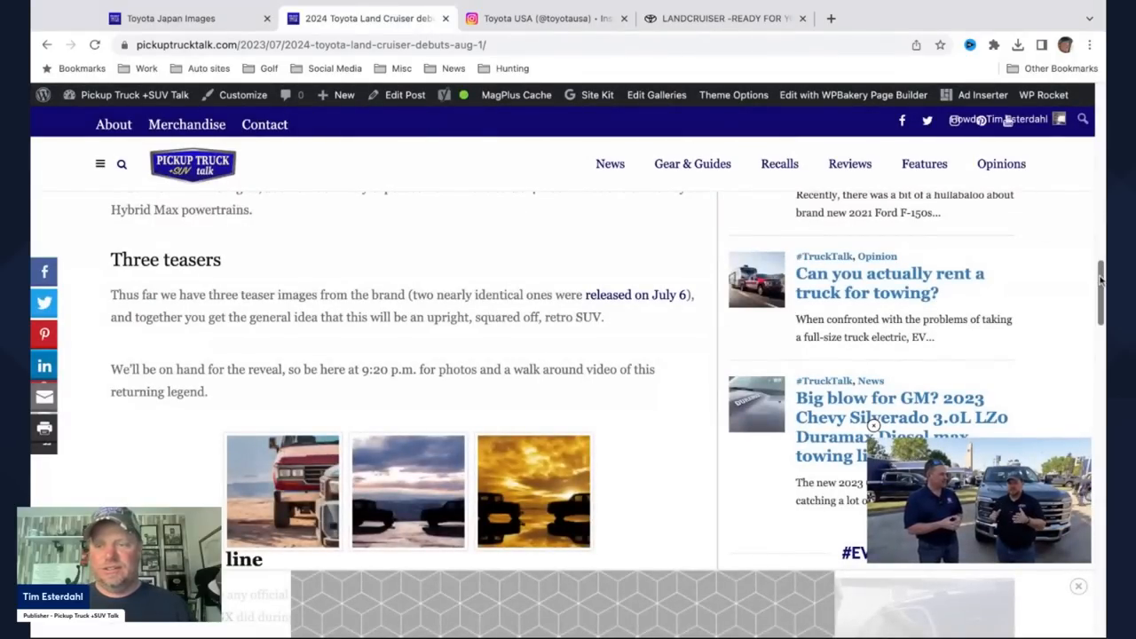
pyautogui.scroll(3)
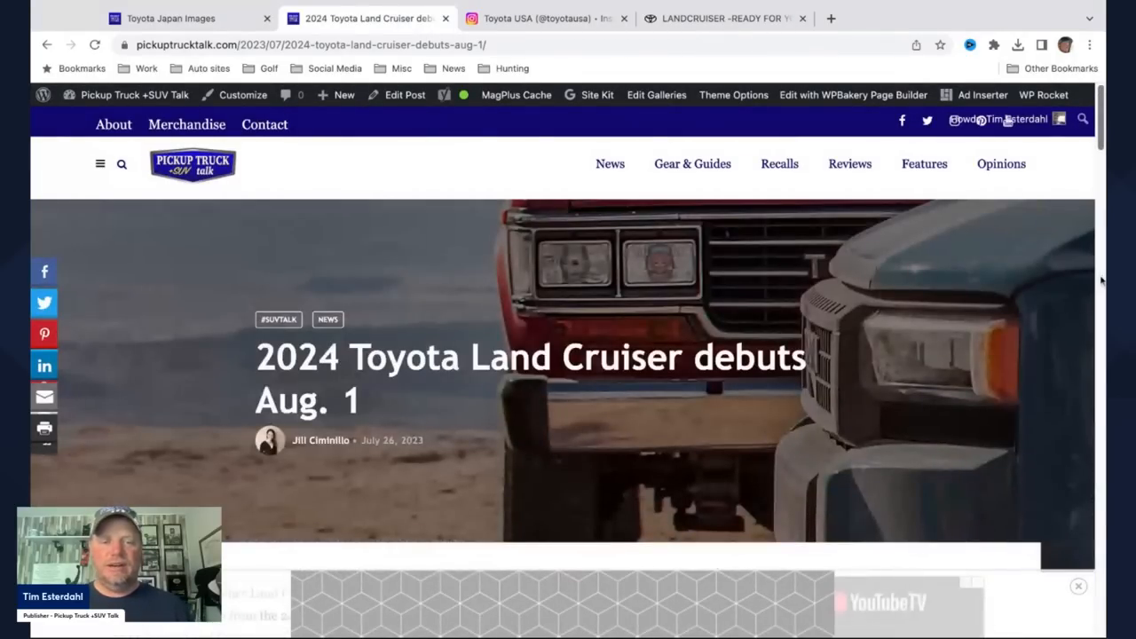
pyautogui.scroll(-3)
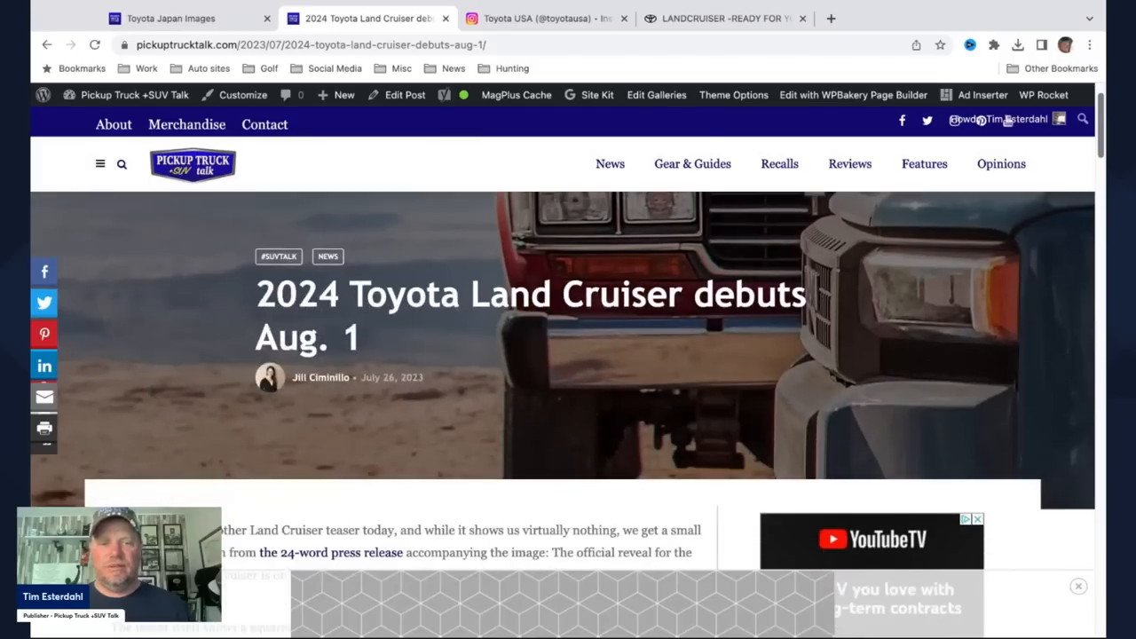
pyautogui.scroll(-3)
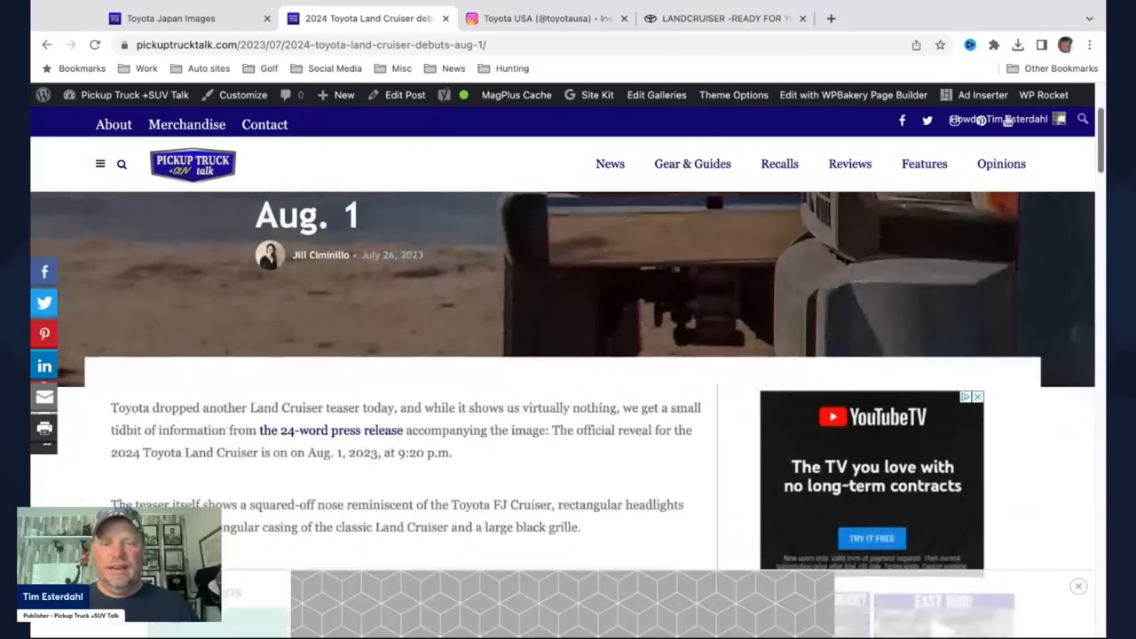
pyautogui.scroll(-3)
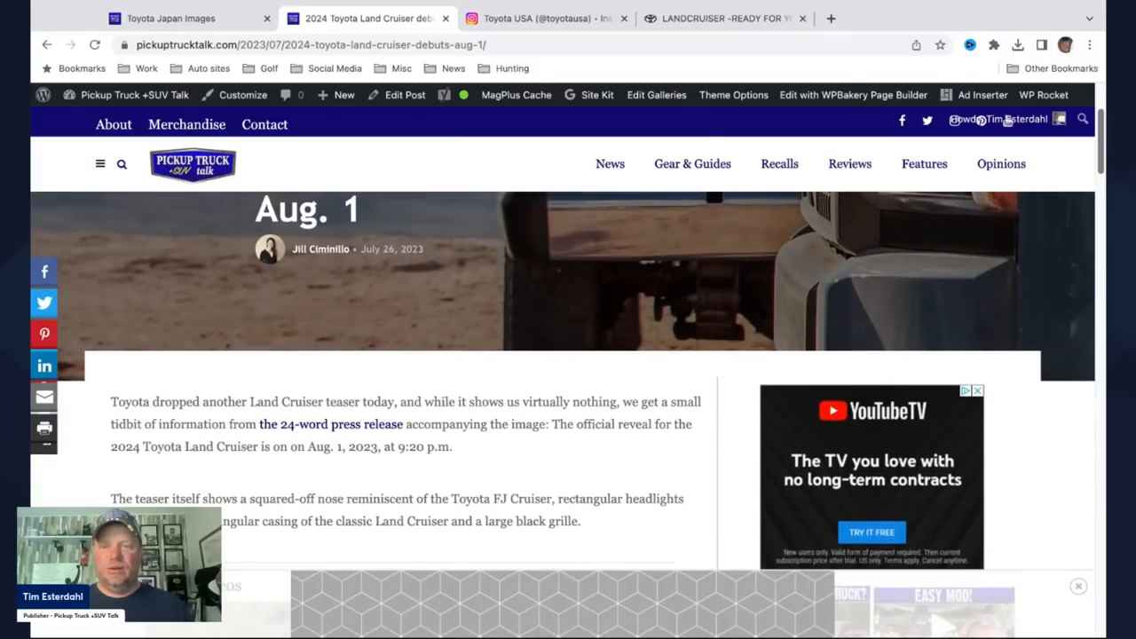
pyautogui.scroll(3)
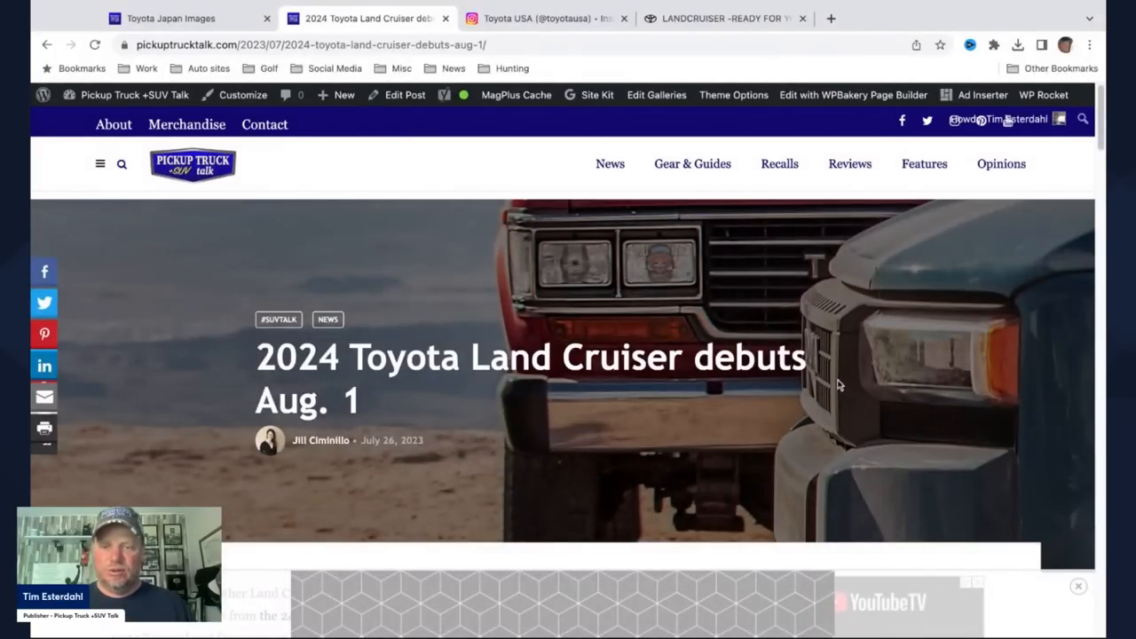
pyautogui.moveTo(887, 326)
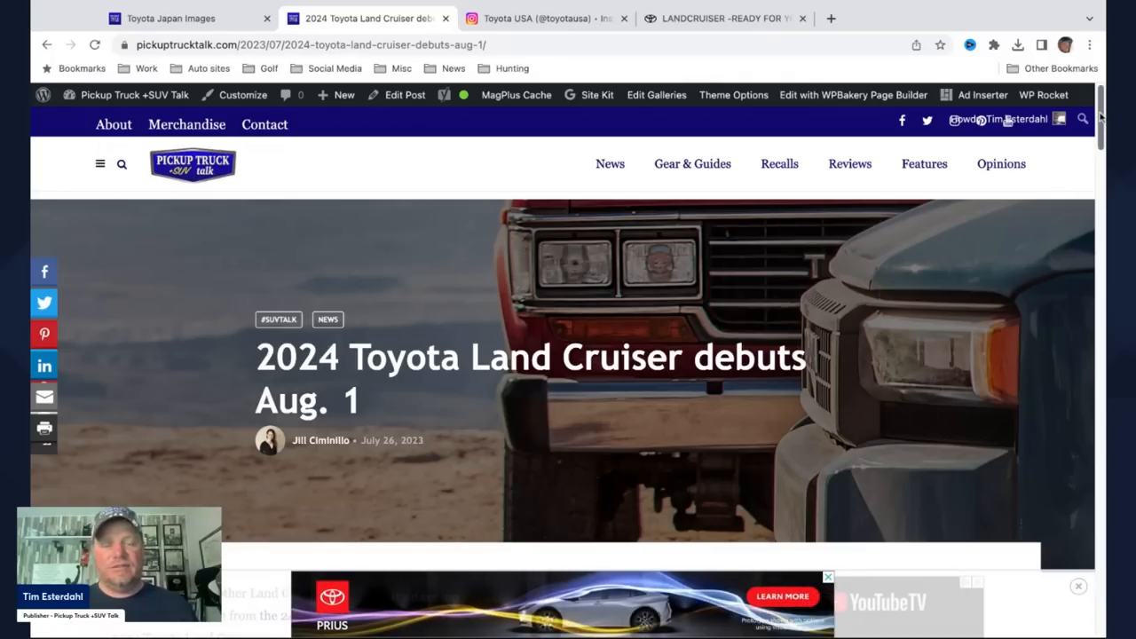
pyautogui.scroll(-3)
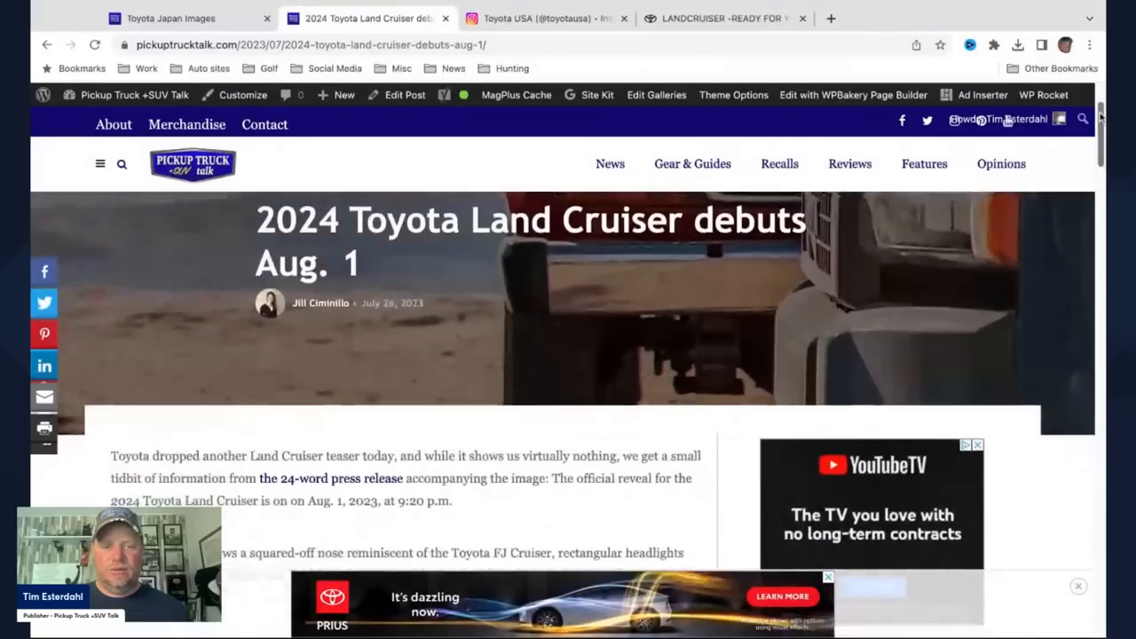
pyautogui.scroll(-3)
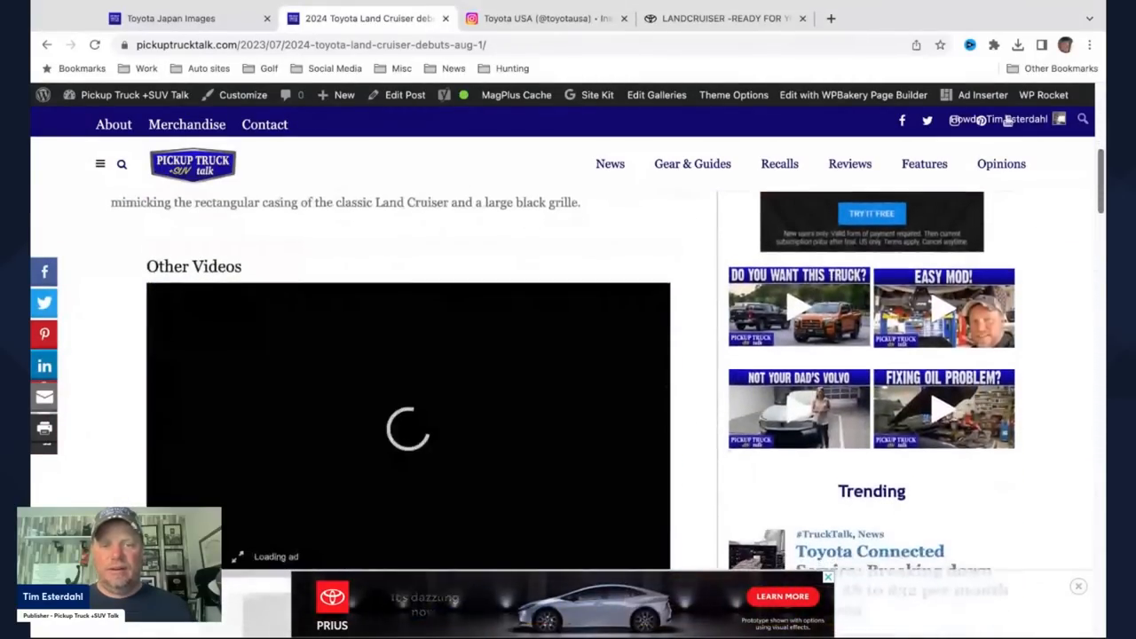
pyautogui.scroll(-3)
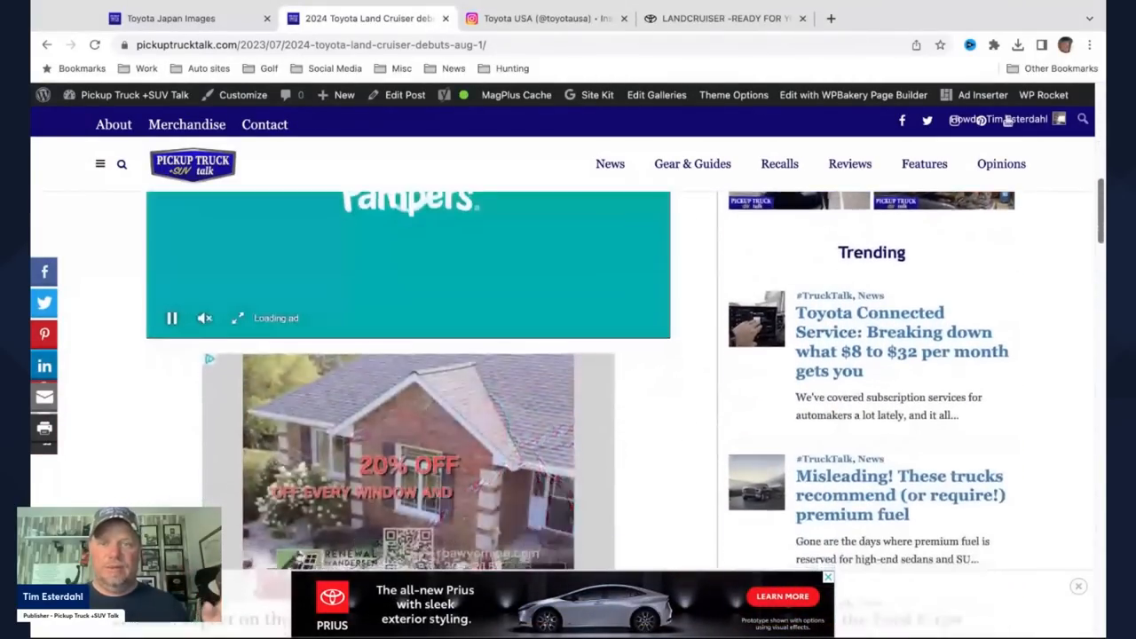
pyautogui.scroll(-3)
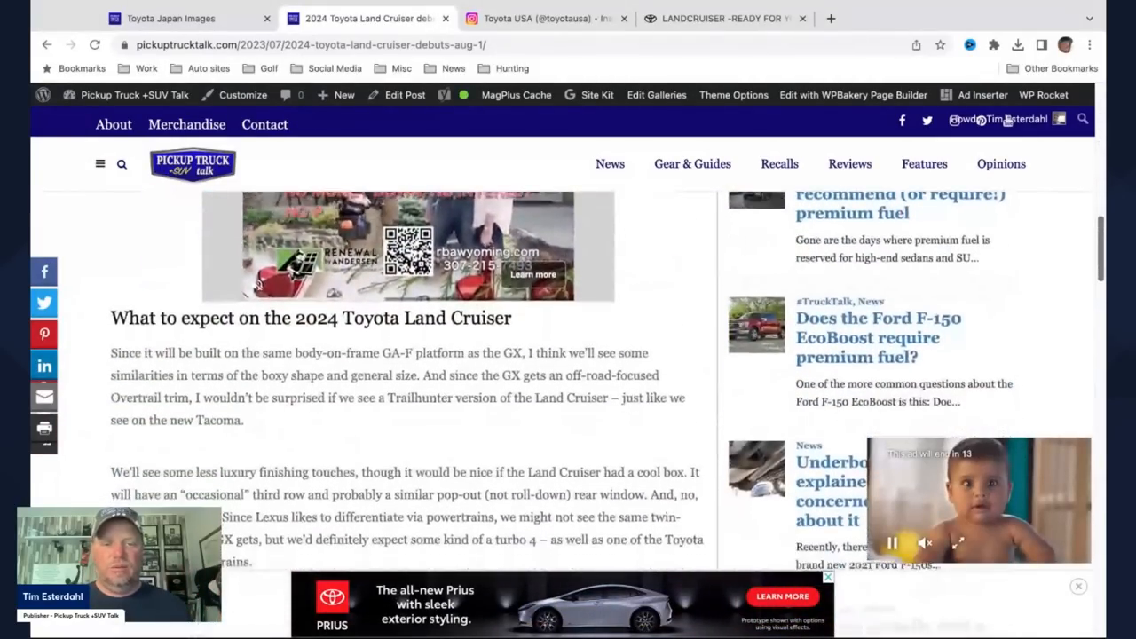
# Step: Scroll the Land Cruiser article past 'Three teasers' down to 'The bottom line'
pyautogui.scroll(-3)
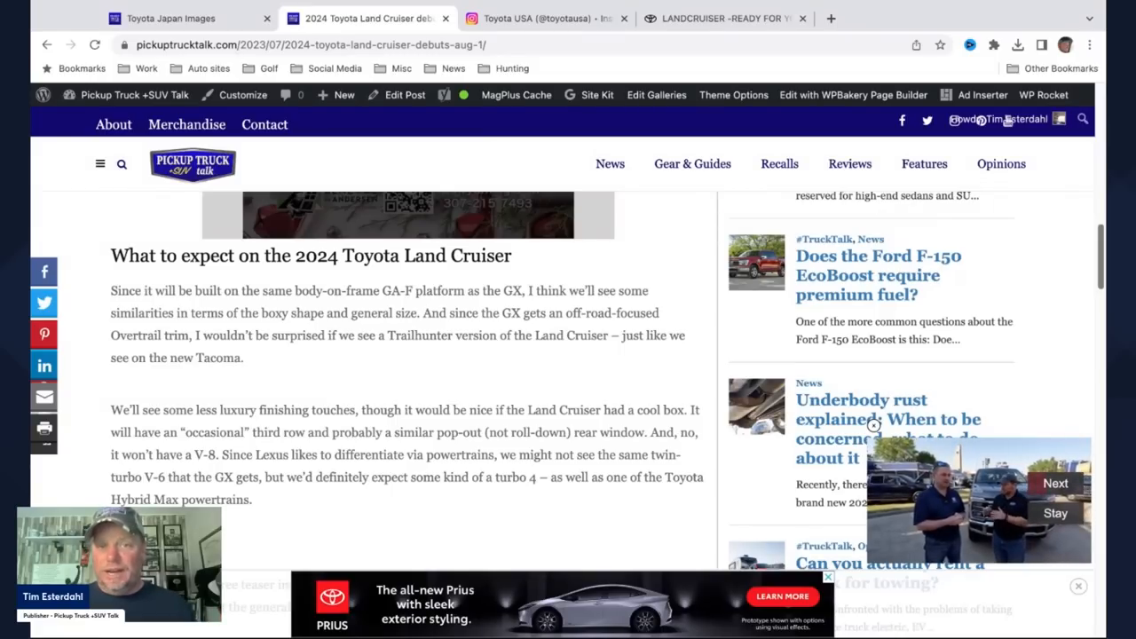
pyautogui.scroll(-3)
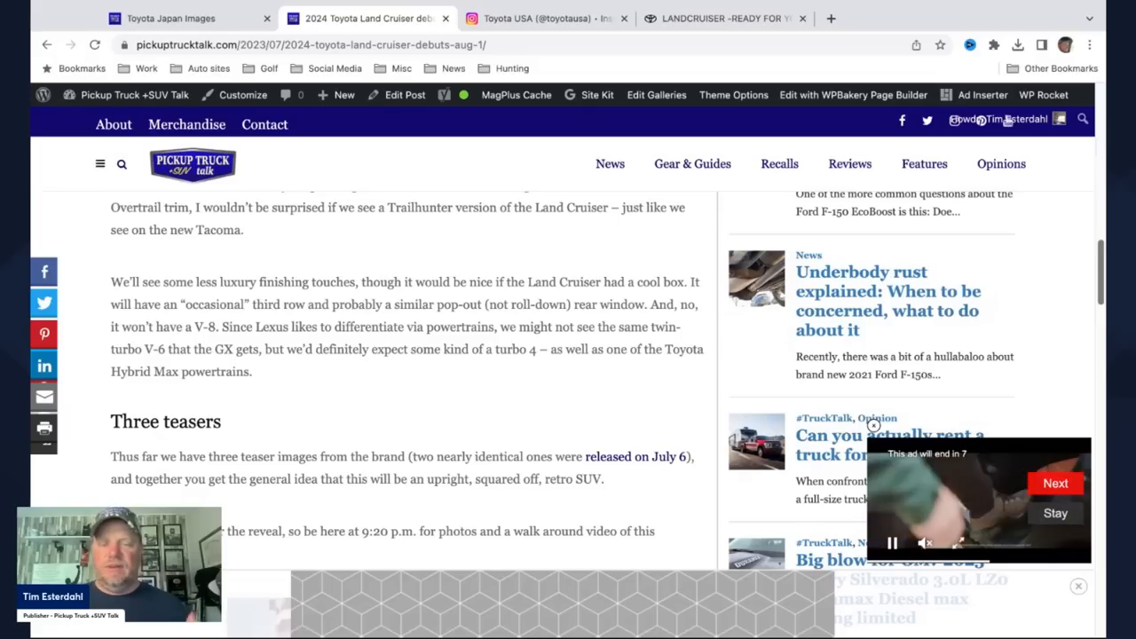
pyautogui.scroll(-3)
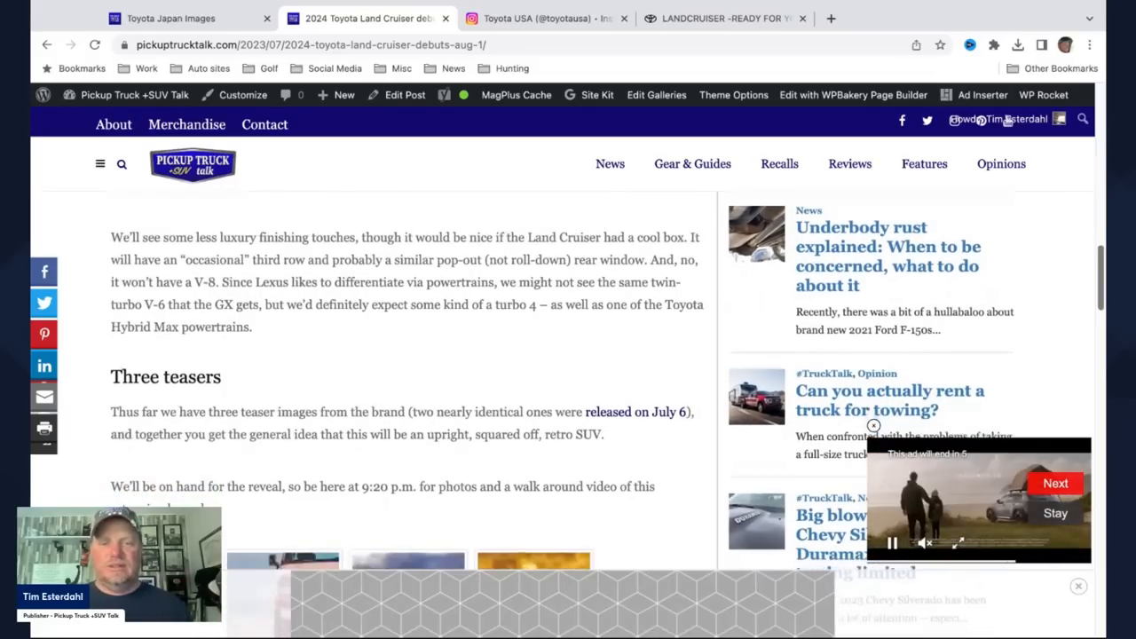
pyautogui.scroll(-3)
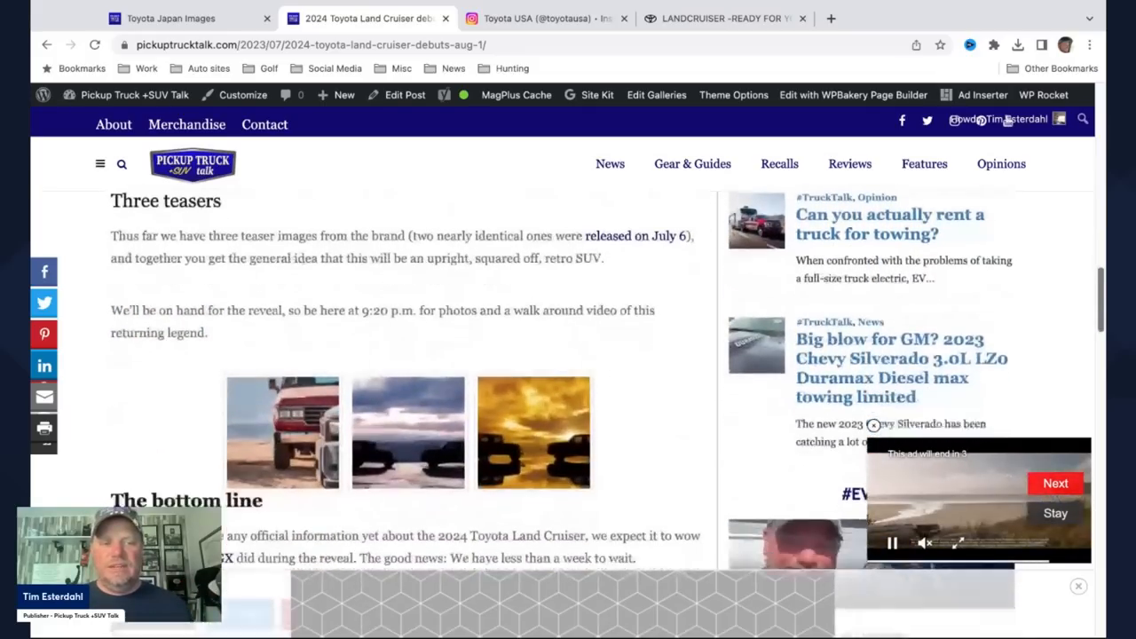
# Step: Enlarge the first article teaser photo and advance to the third, sunset silhouette shot
pyautogui.click(282, 432)
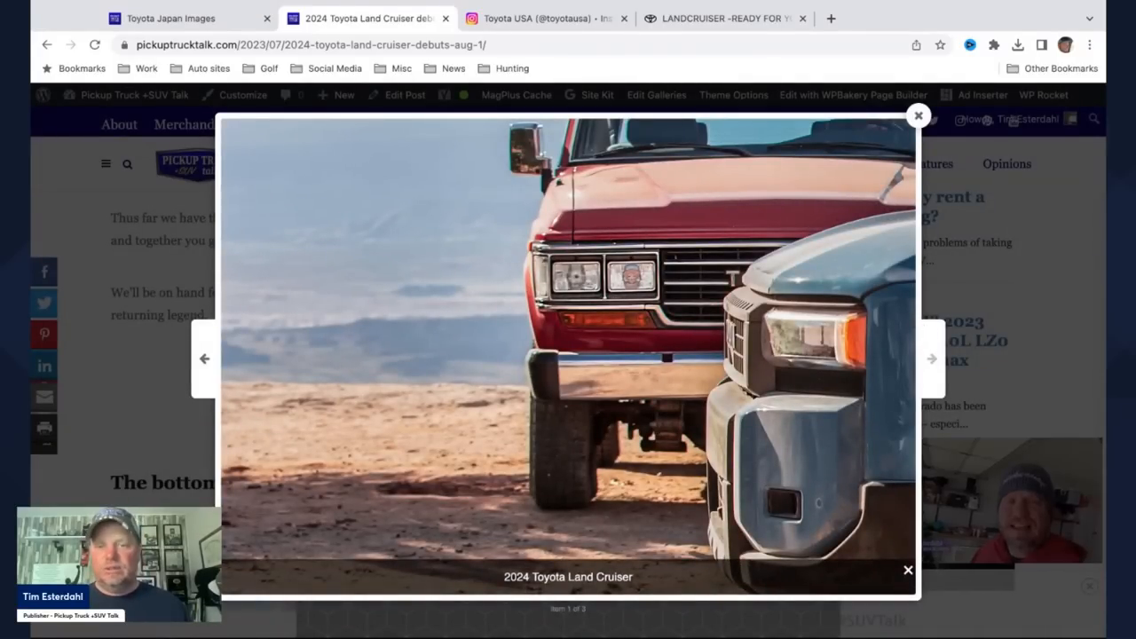
pyautogui.click(931, 358)
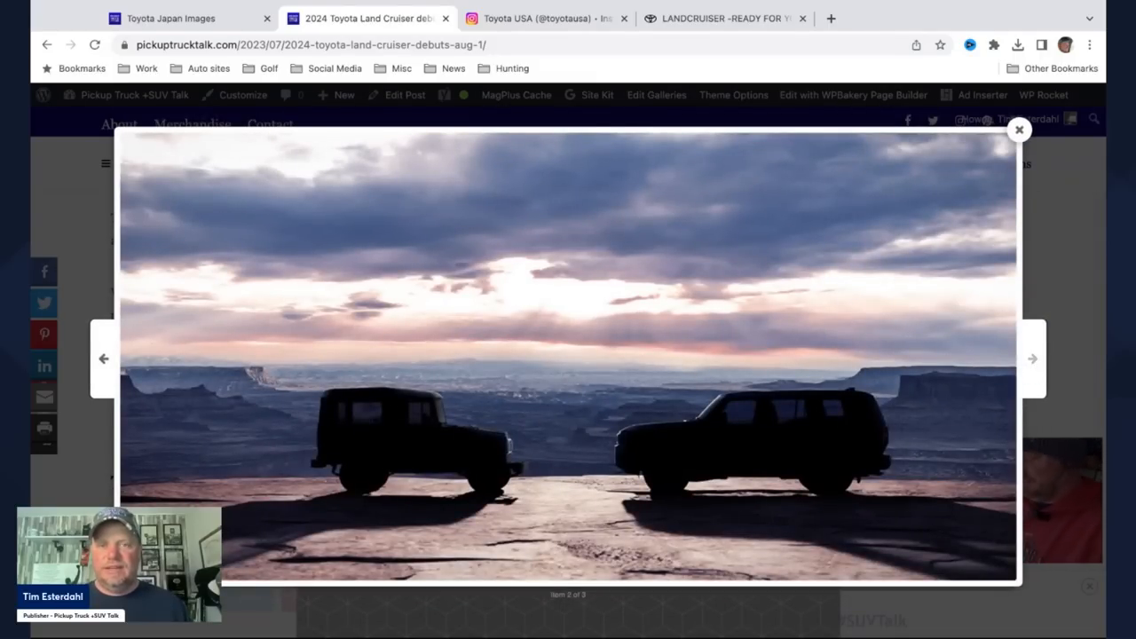
pyautogui.click(1032, 358)
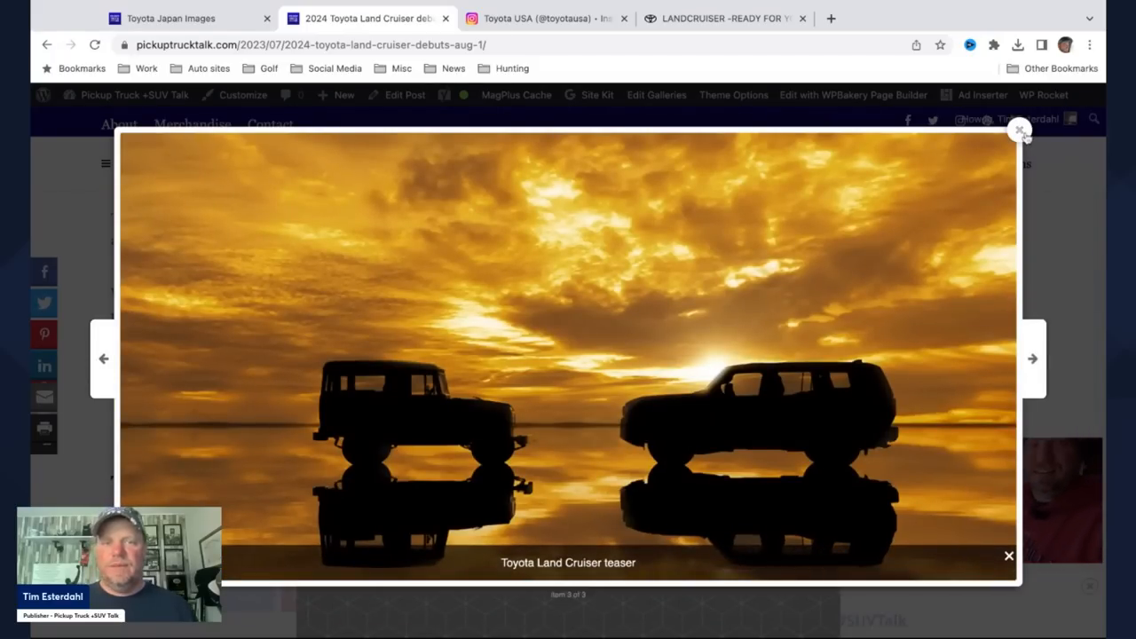
# Step: Close the article's enlarged teaser lightbox to get back to the Toyota Japan gallery
pyautogui.click(542, 17)
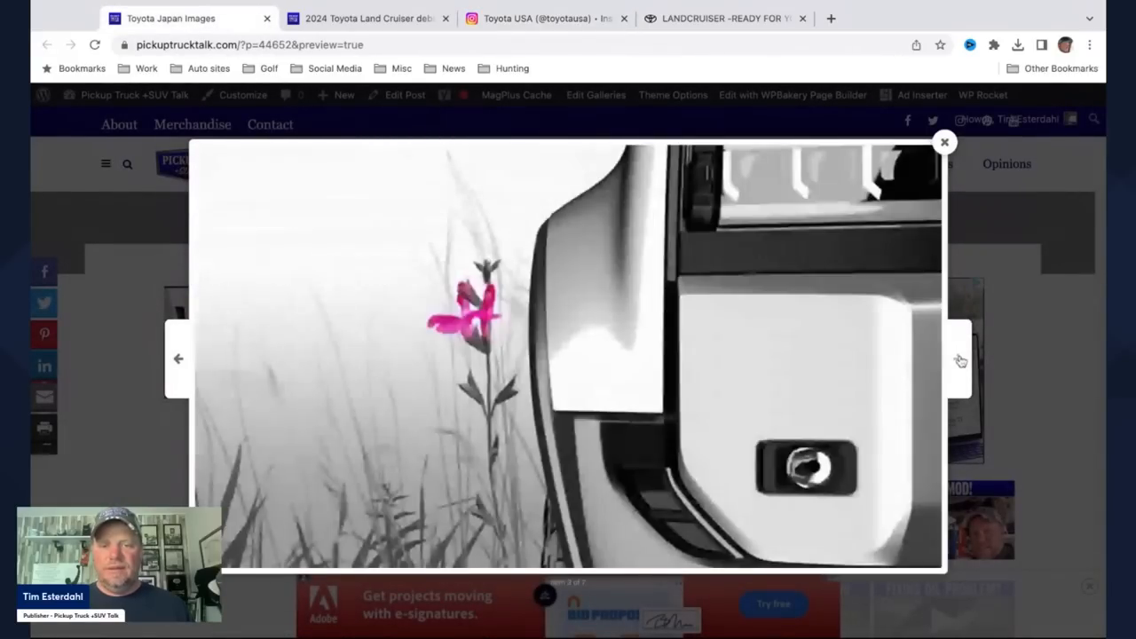
# Step: Advance the Toyota Japan gallery two more images to the beach campfire teaser
pyautogui.click(958, 359)
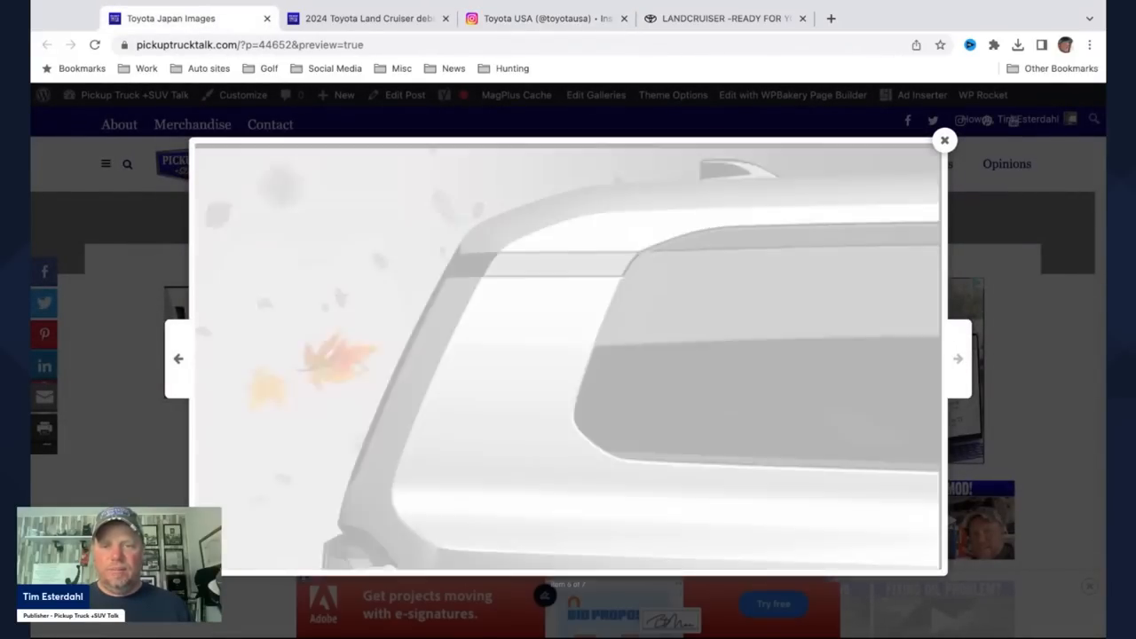
pyautogui.click(957, 358)
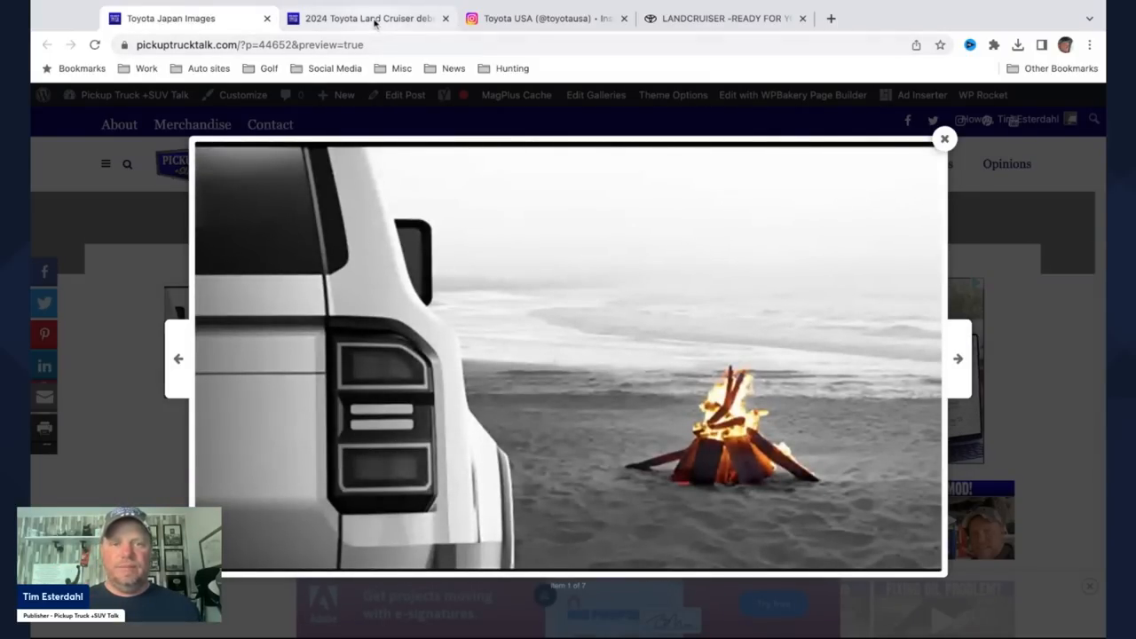
# Step: View Toyota USA's August 1 world-debut teaser post on Instagram, then return to the gallery
pyautogui.click(542, 18)
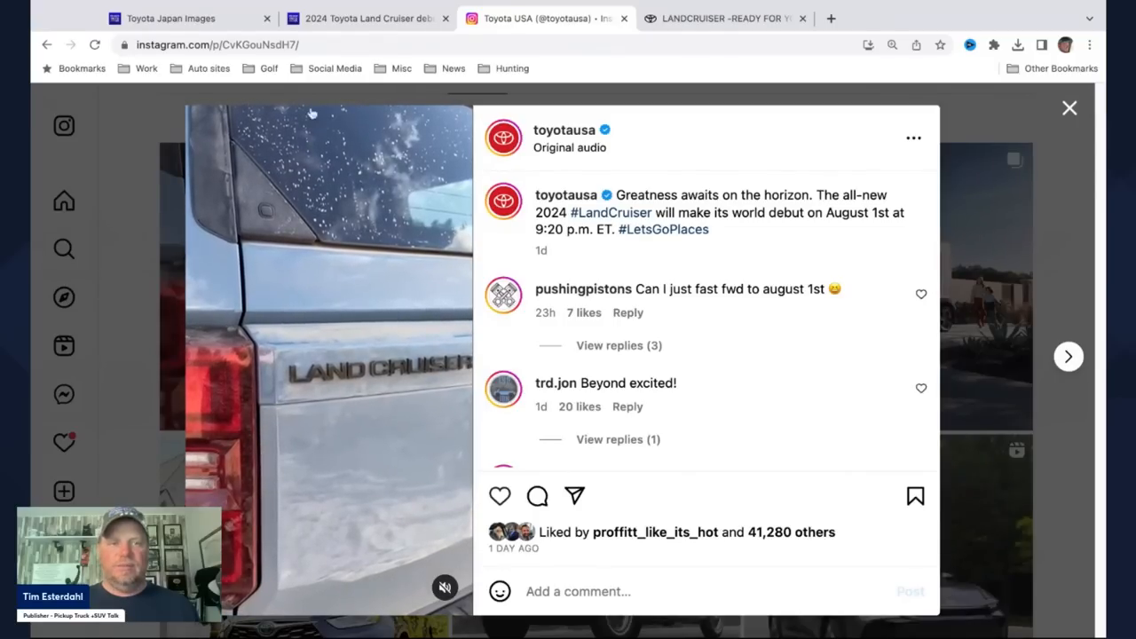
pyautogui.click(169, 18)
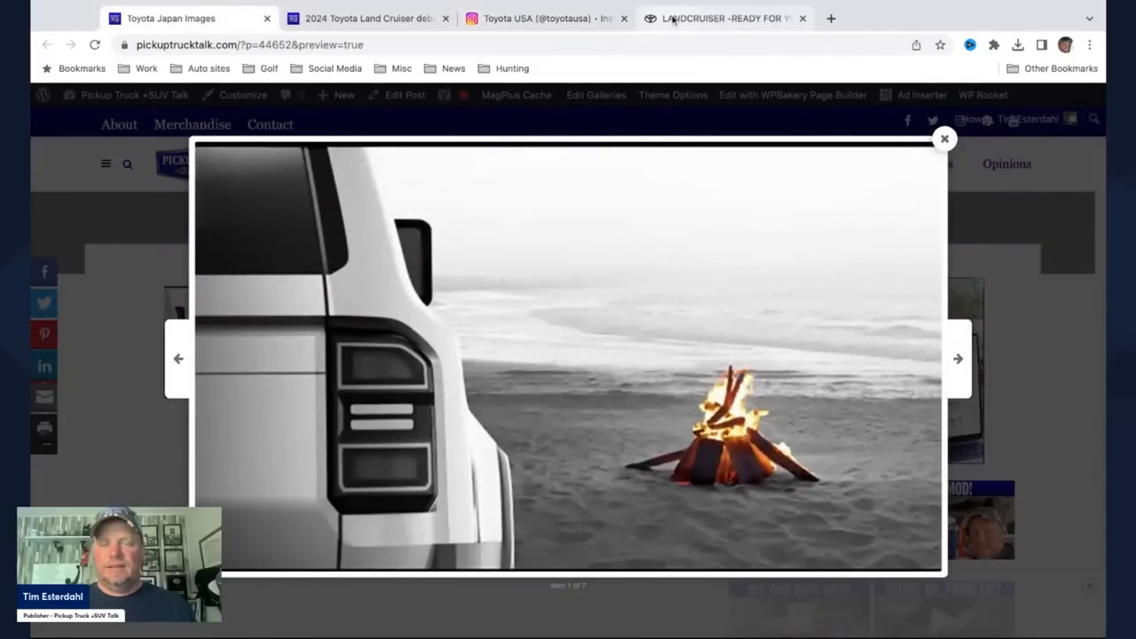
# Step: Switch to Toyota Japan's 'LANDCRUISER -READY FOR YOU' page showing six days until premiere
pyautogui.click(944, 139)
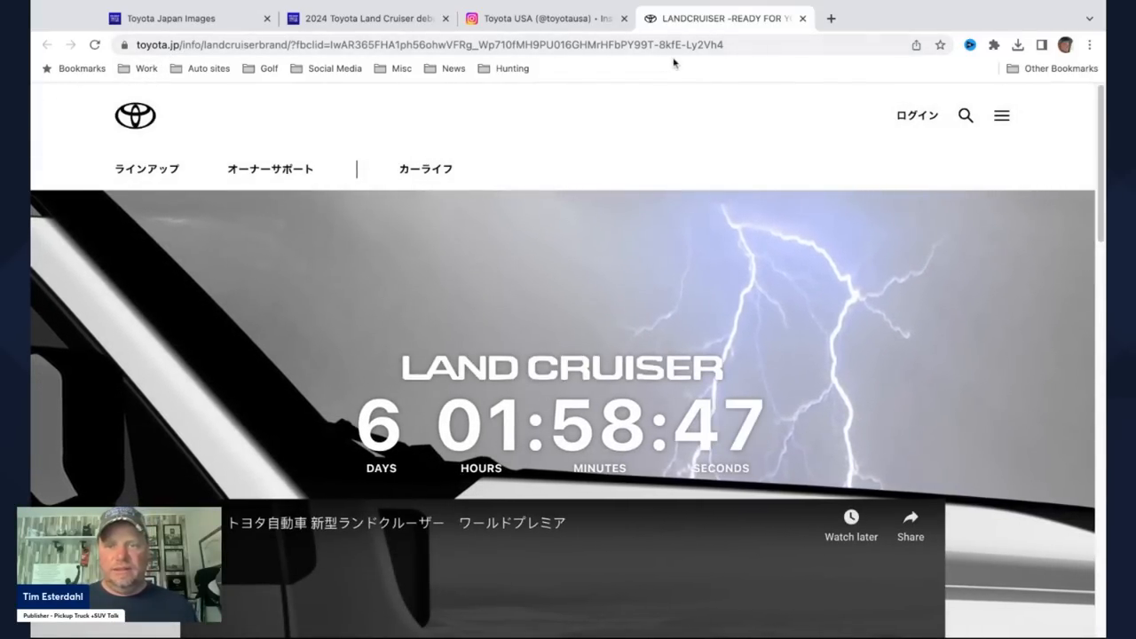
pyautogui.moveTo(755, 139)
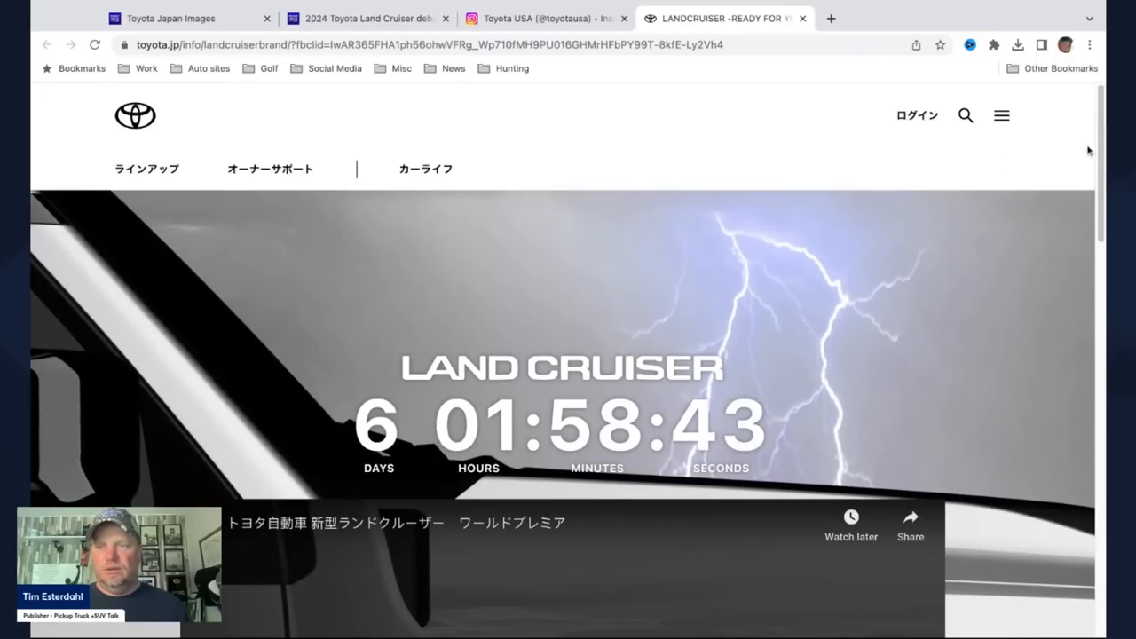
# Step: Scroll past the premiere video to the seven-image Land Cruiser teaser sketch grid
pyautogui.scroll(-3)
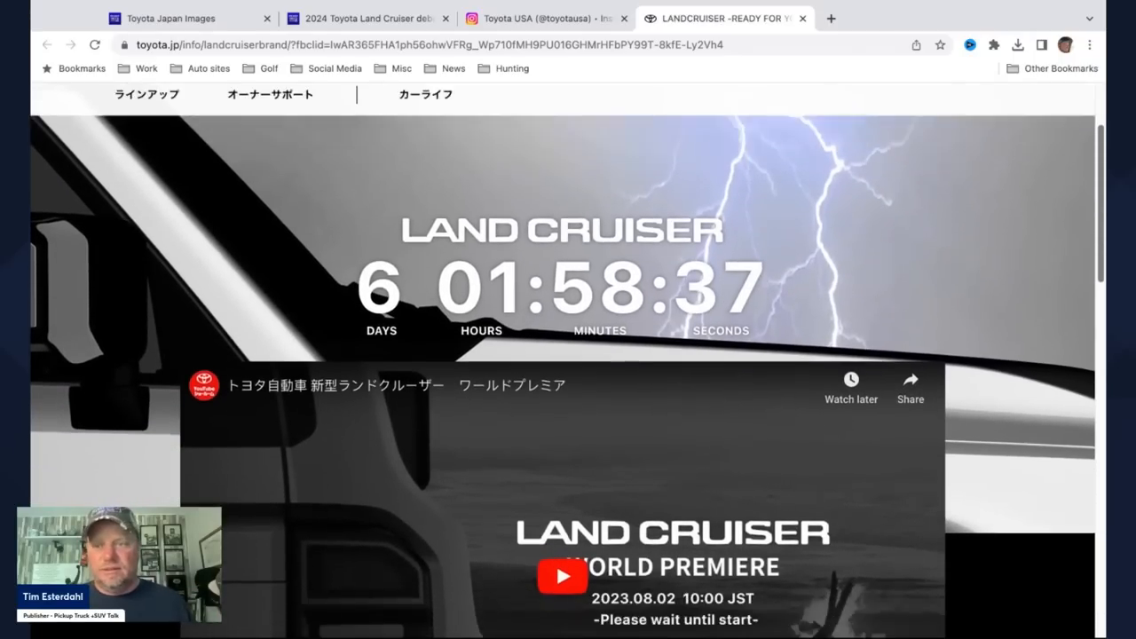
pyautogui.scroll(-3)
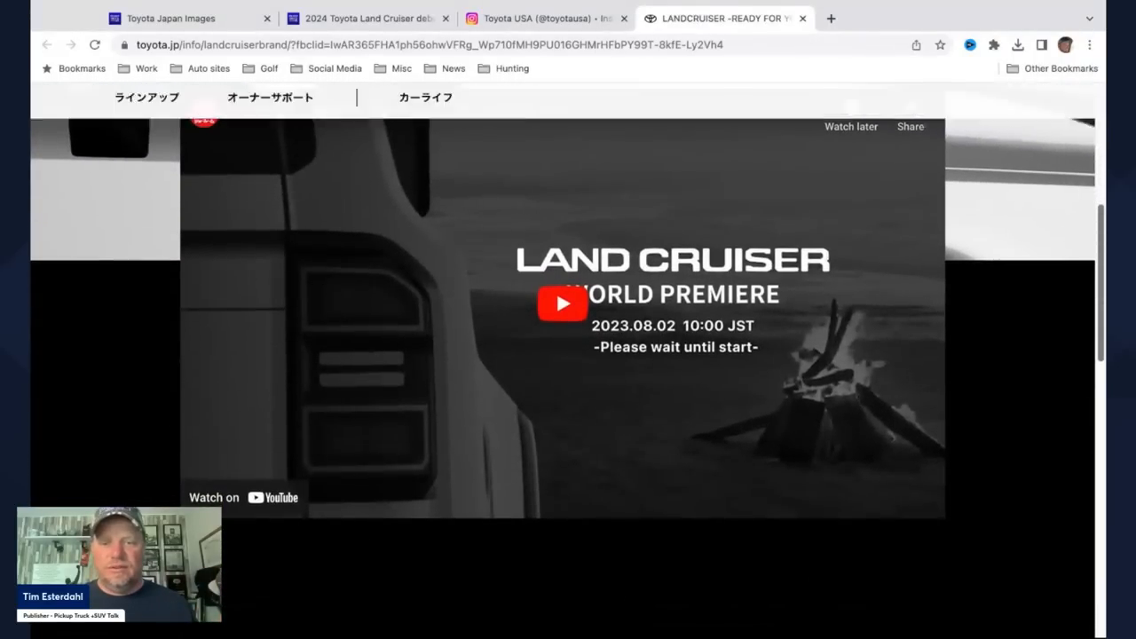
pyautogui.scroll(-3)
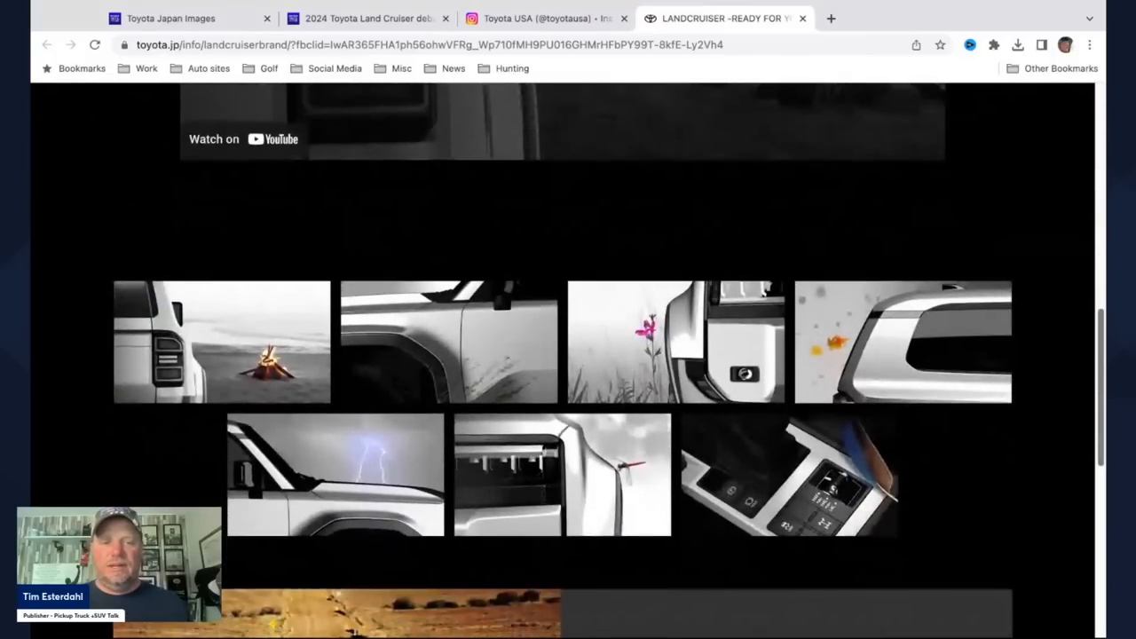
pyautogui.scroll(-3)
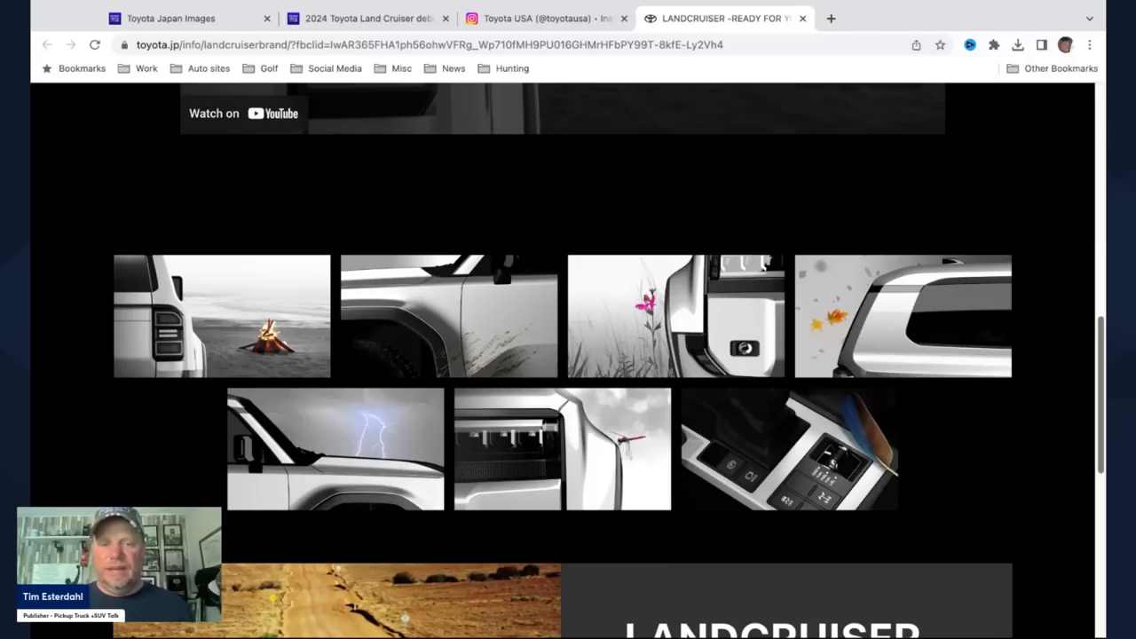
pyautogui.scroll(-3)
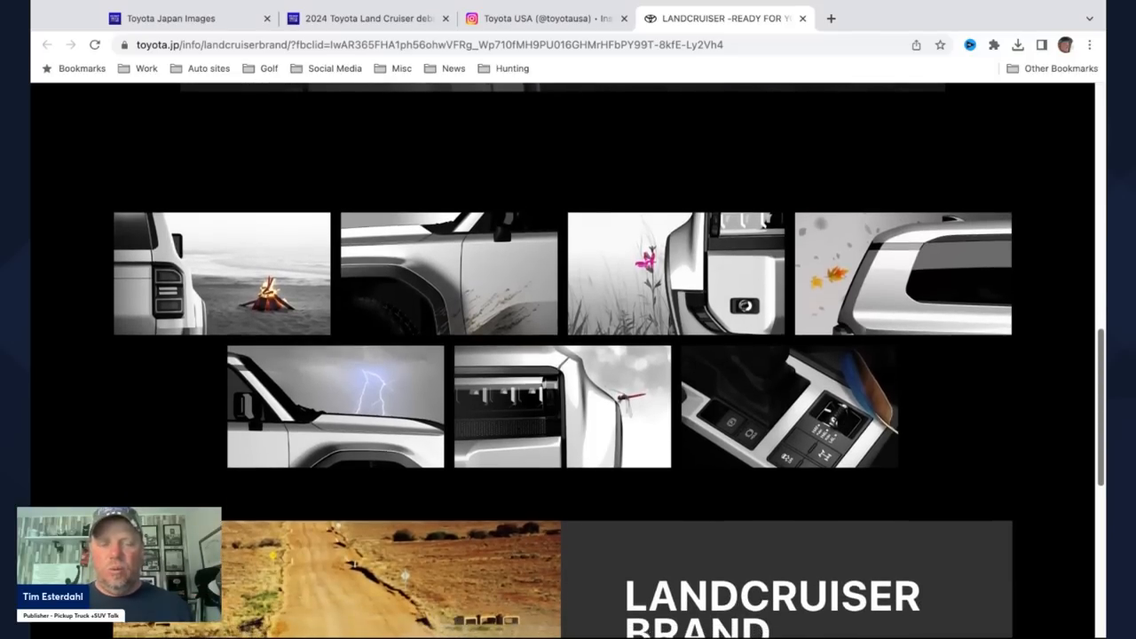
pyautogui.scroll(3)
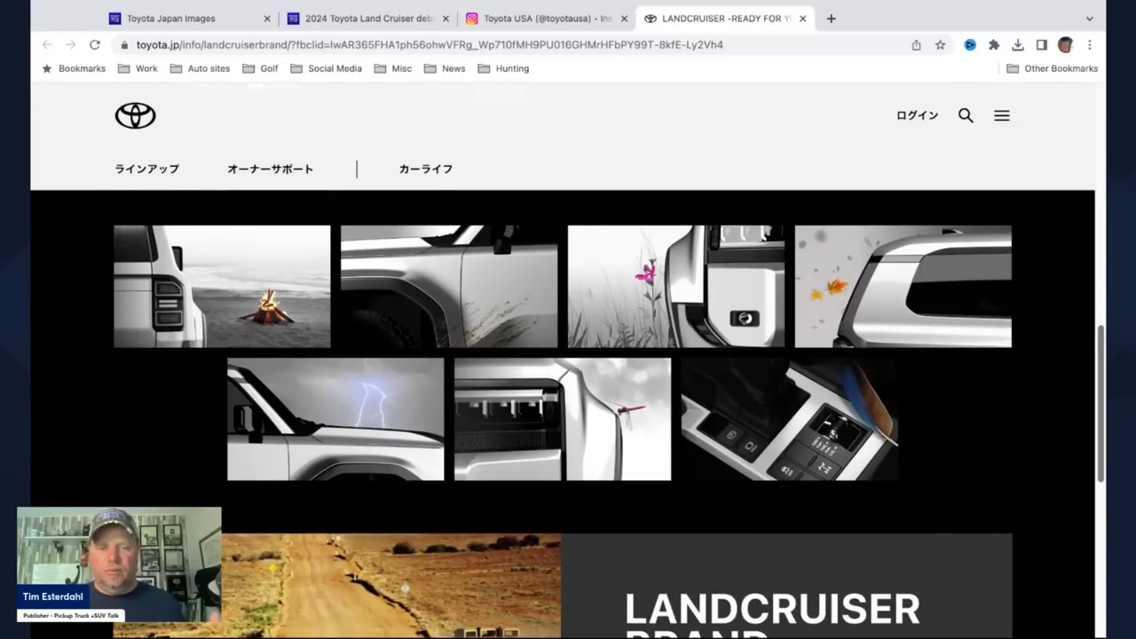
pyautogui.moveTo(148, 139)
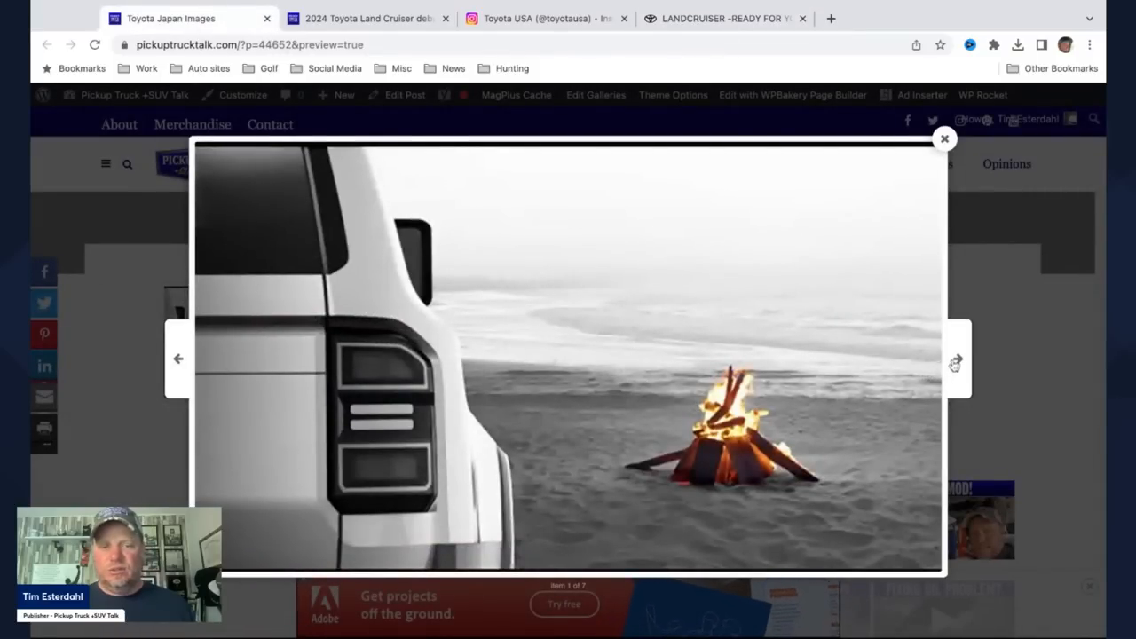
# Step: Page forward to the lightning teaser, then back one to the falling-leaves sketch
pyautogui.click(957, 359)
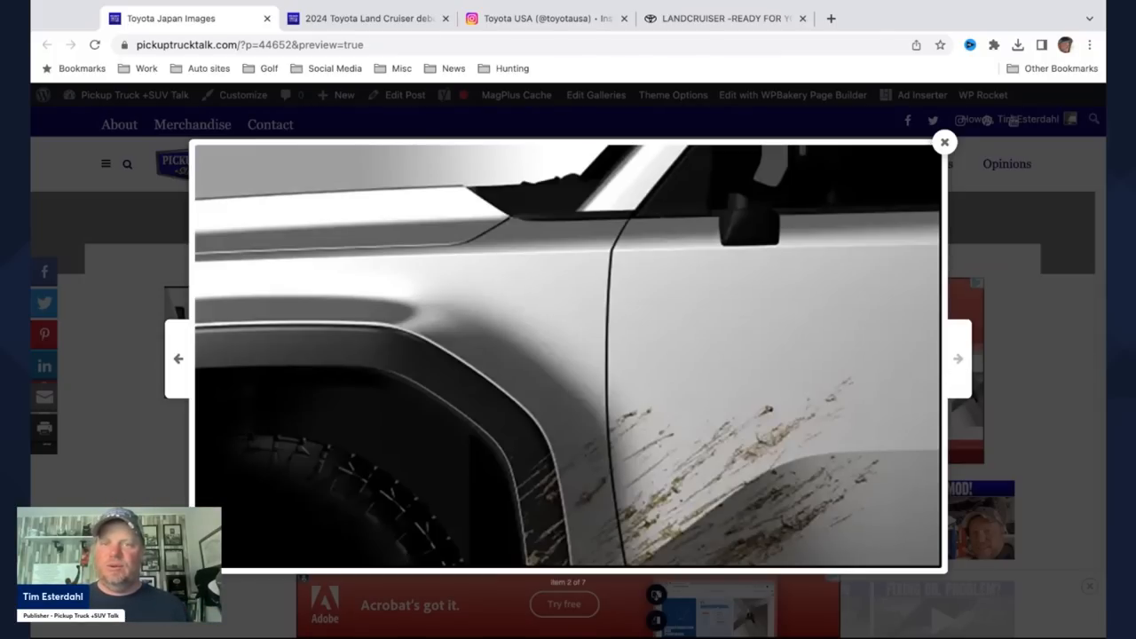
pyautogui.click(958, 358)
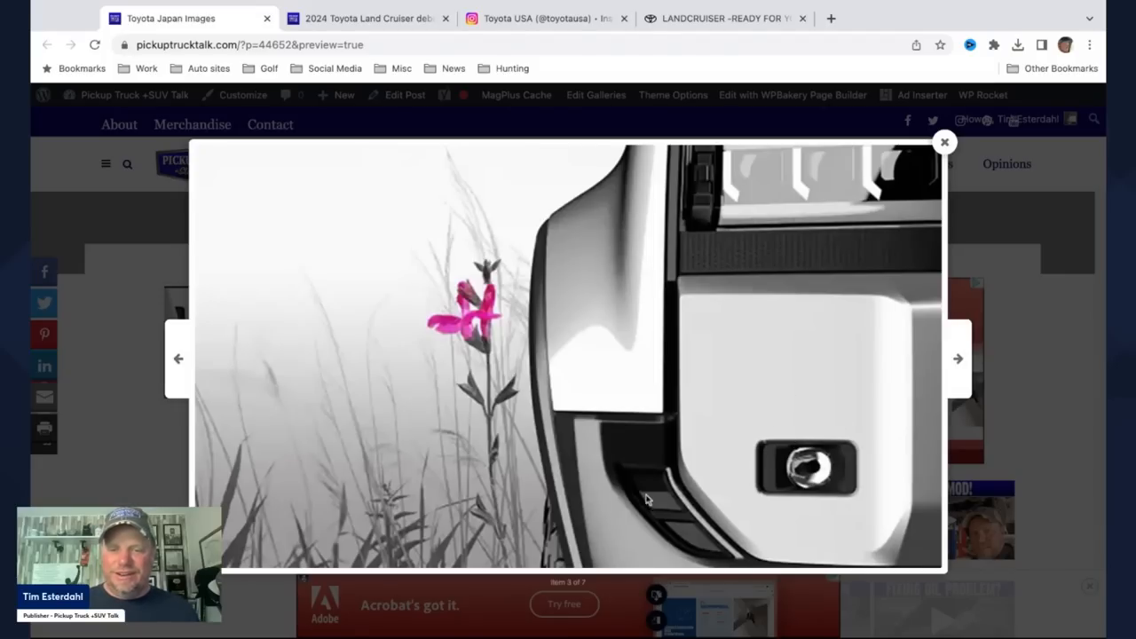
pyautogui.moveTo(921, 368)
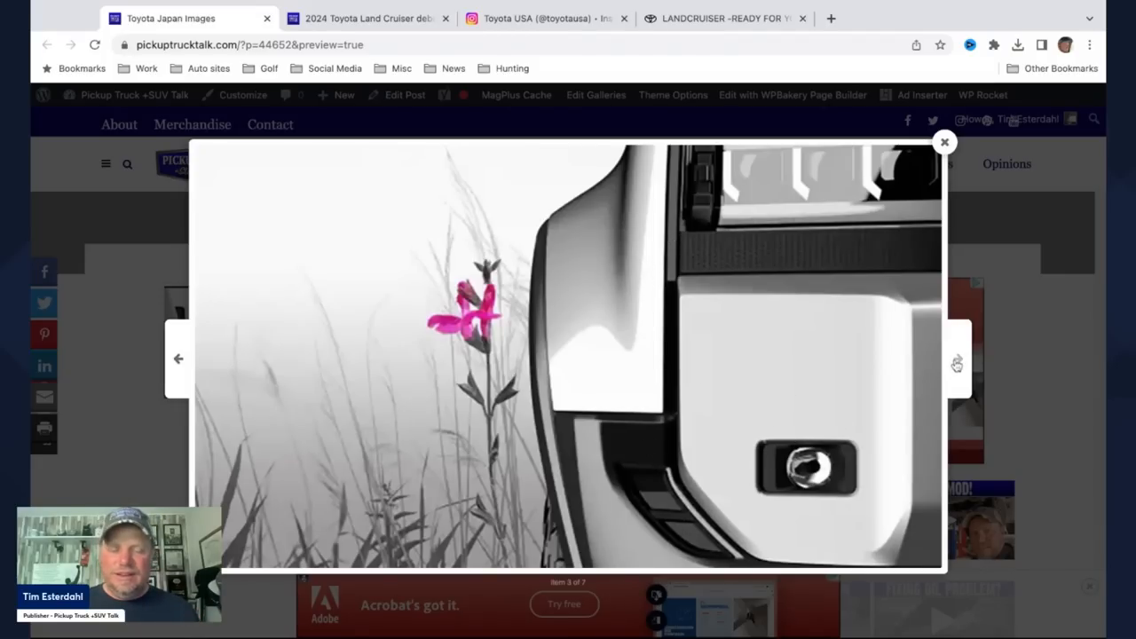
pyautogui.click(957, 358)
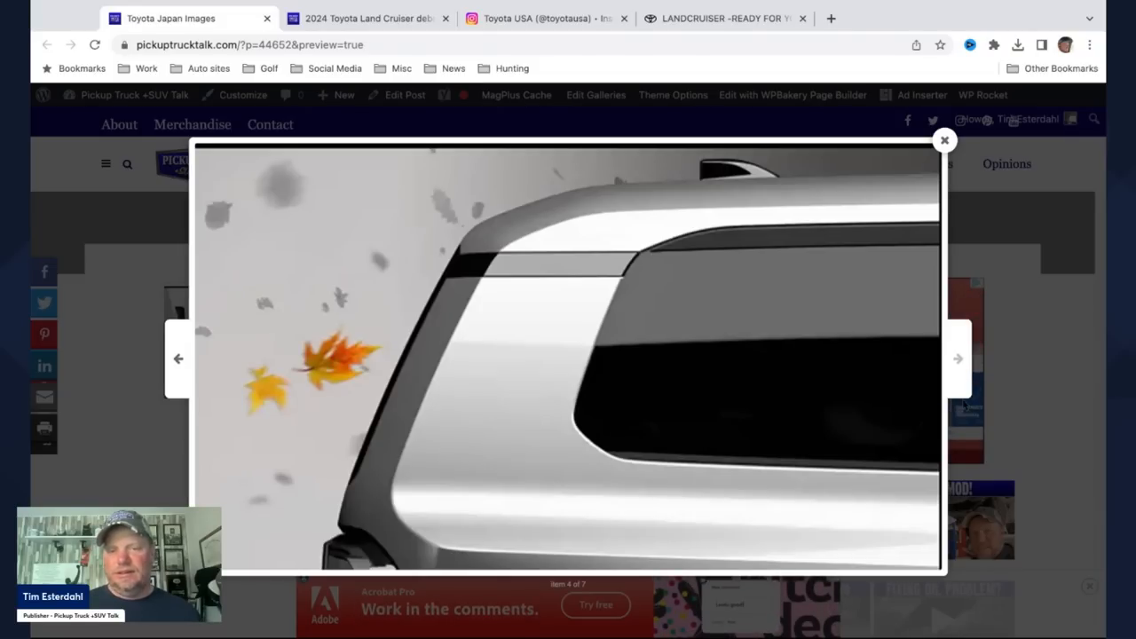
pyautogui.click(957, 358)
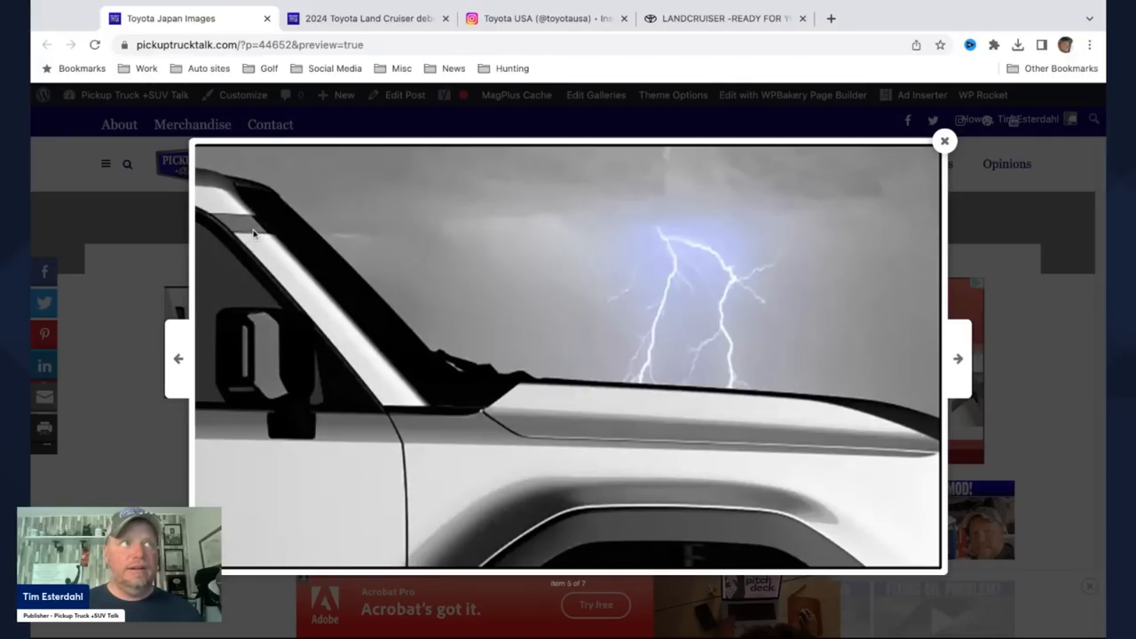
pyautogui.click(179, 358)
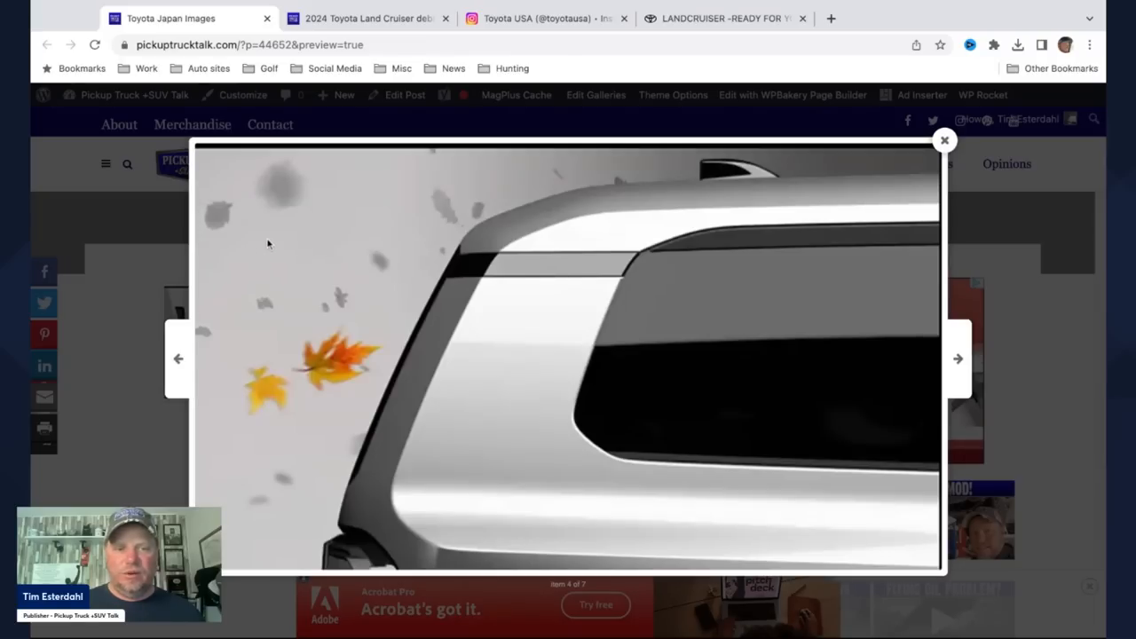
pyautogui.moveTo(859, 326)
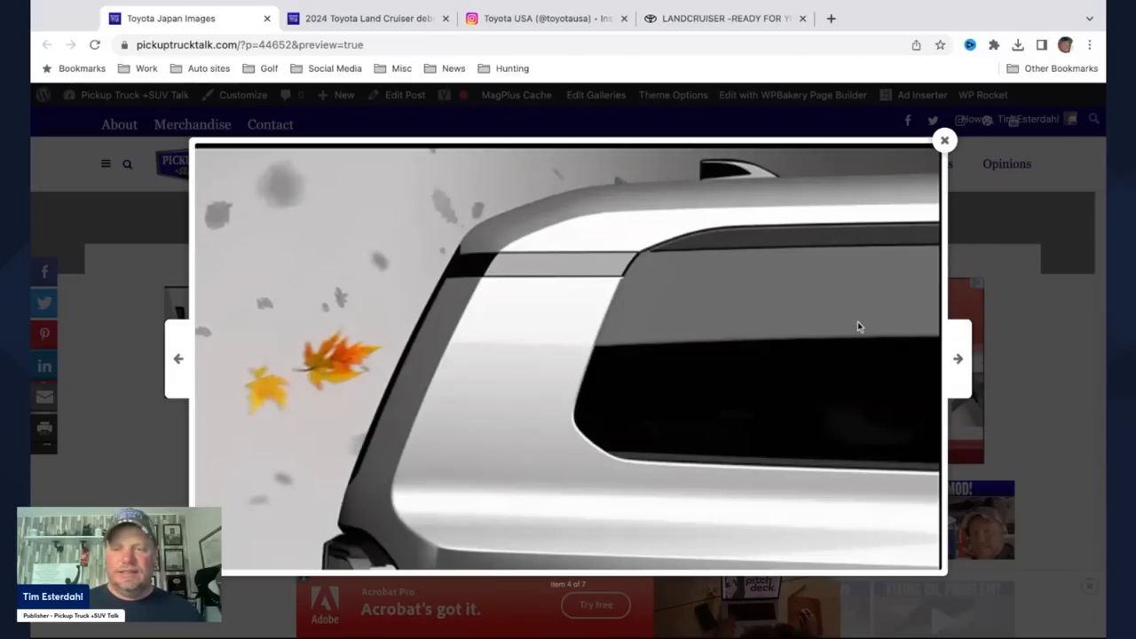
pyautogui.moveTo(651, 289)
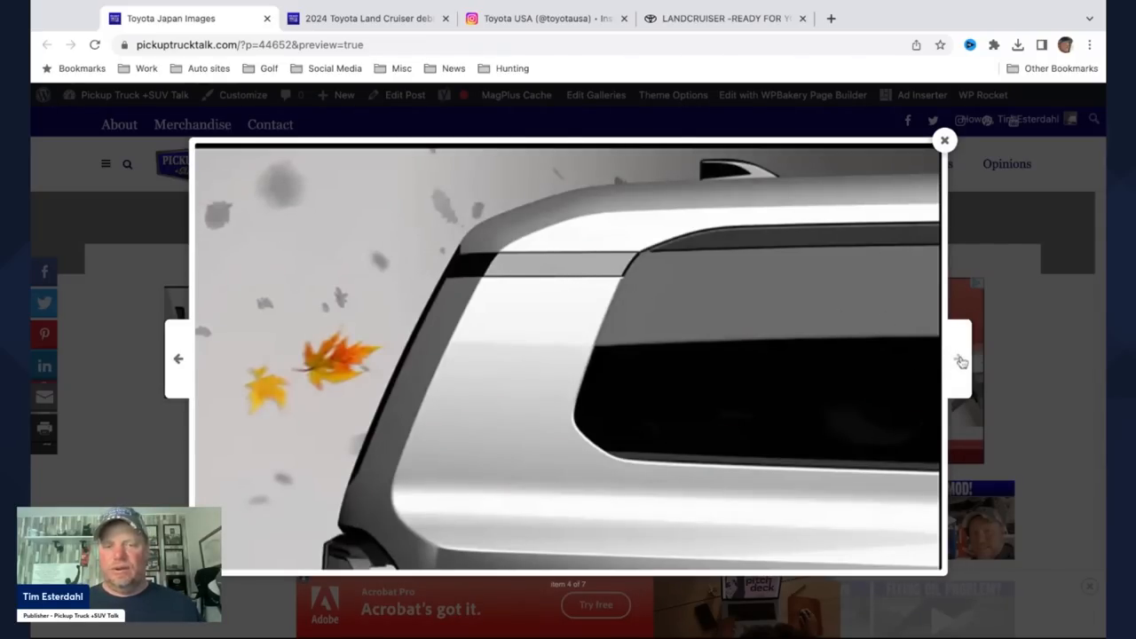
# Step: Advance the gallery to the sixth teaser, a grille sketch with a red dragonfly
pyautogui.click(956, 359)
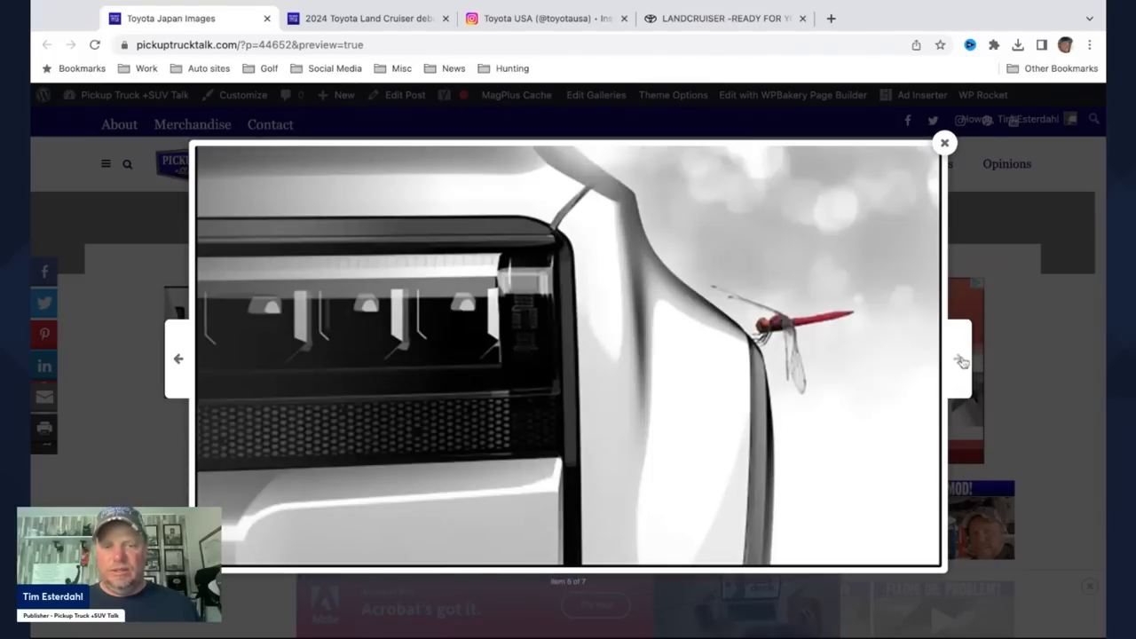
pyautogui.moveTo(743, 318)
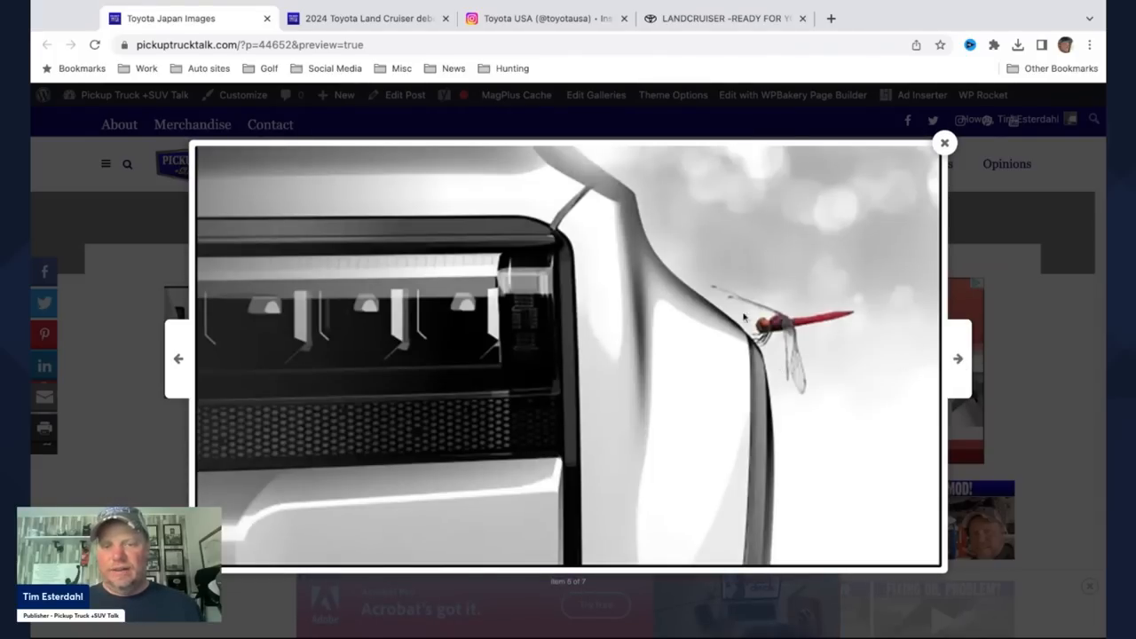
pyautogui.moveTo(643, 384)
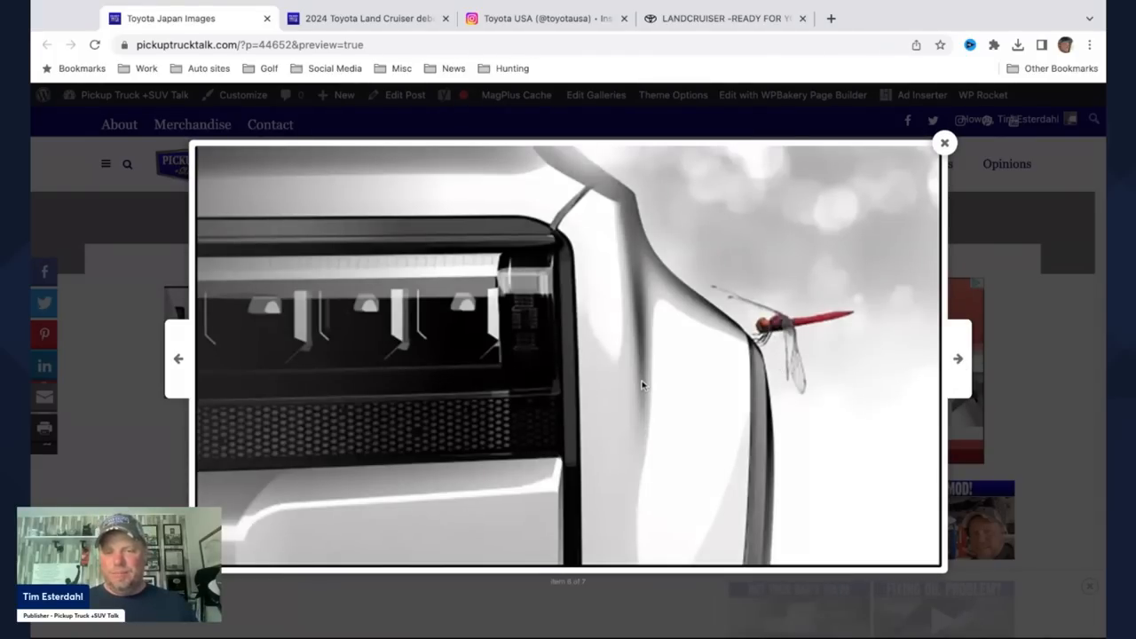
pyautogui.moveTo(734, 395)
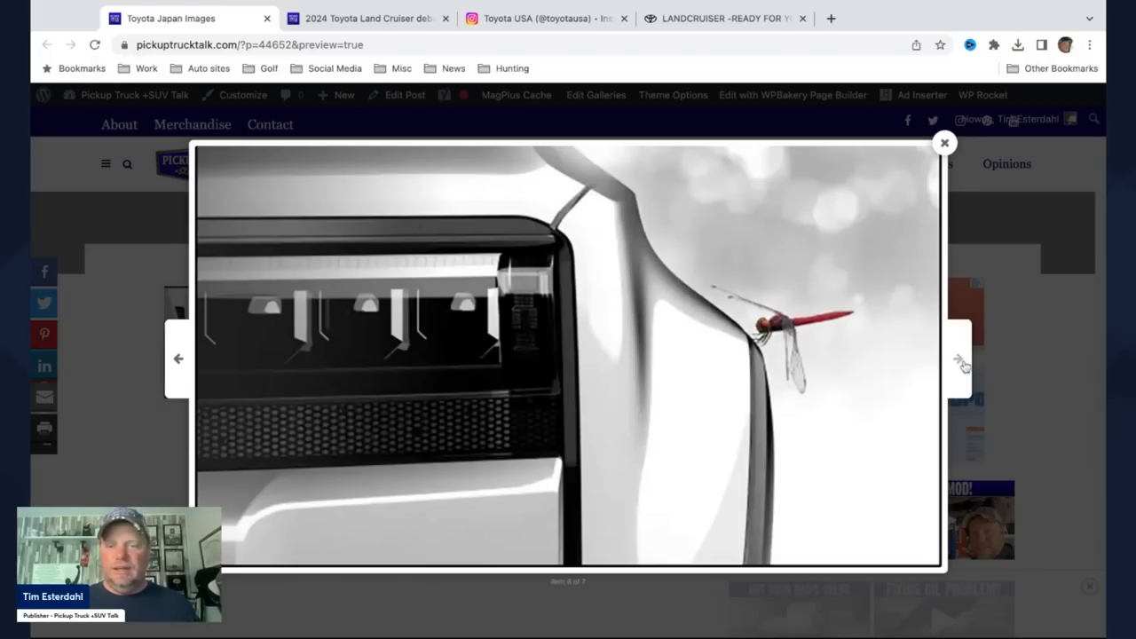
# Step: Show the seventh teaser (feather beside the 4WD controls), then wrap to image 1
pyautogui.click(957, 358)
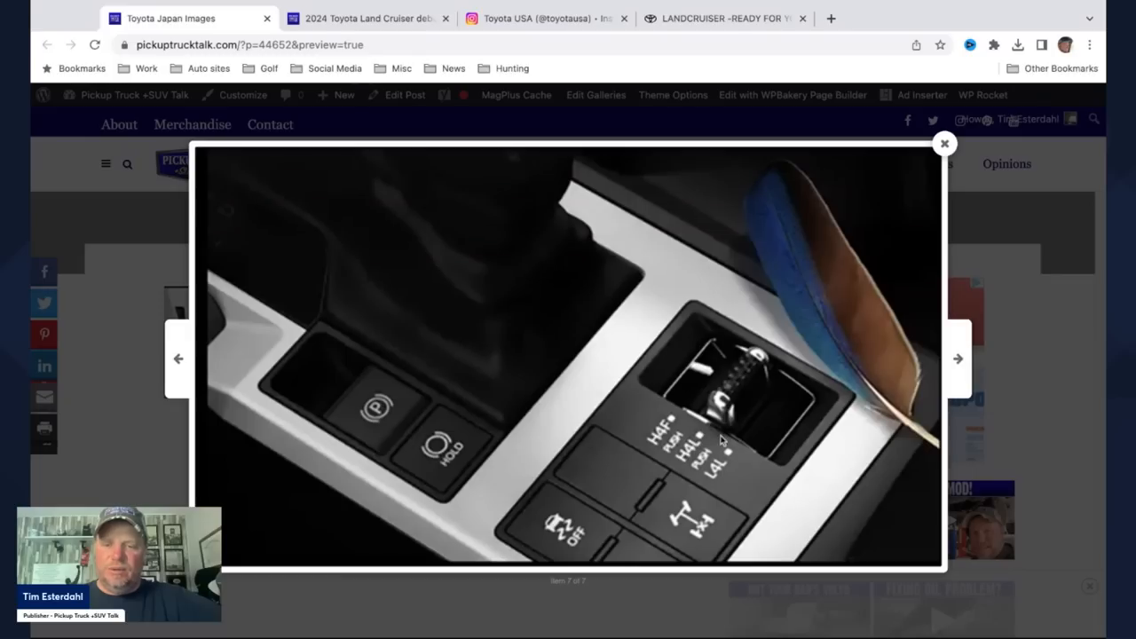
pyautogui.moveTo(716, 455)
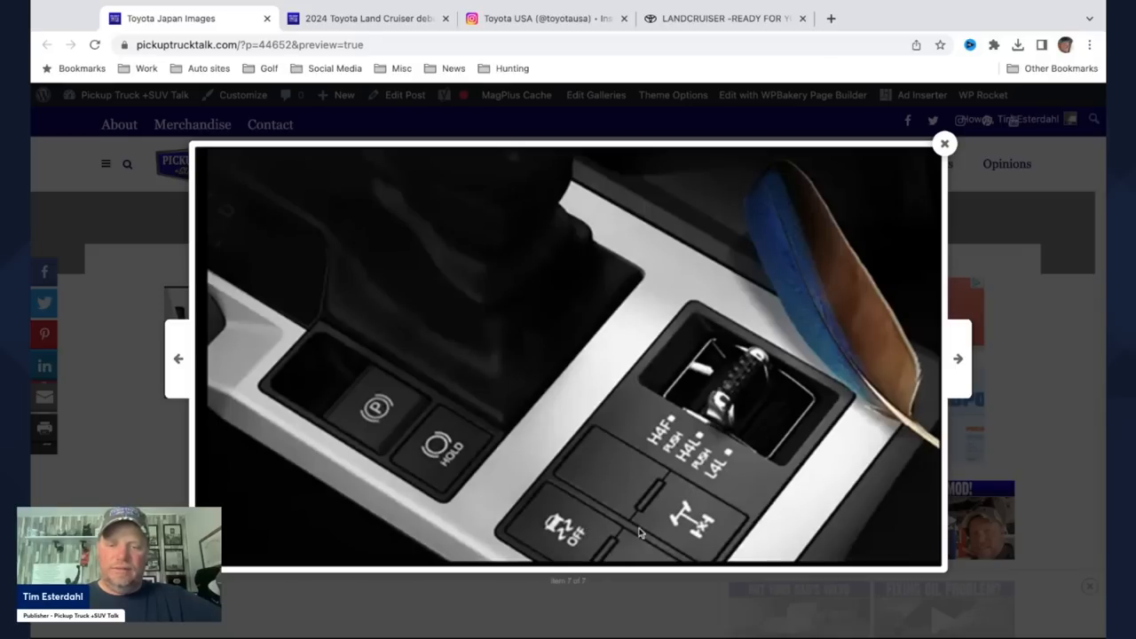
pyautogui.moveTo(628, 492)
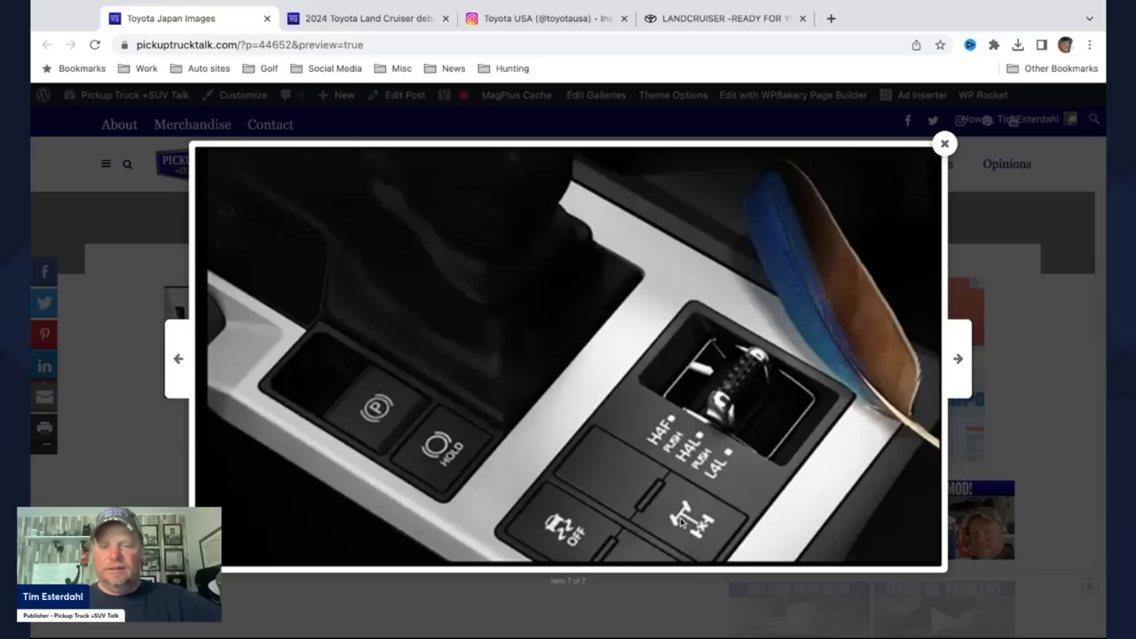
pyautogui.moveTo(619, 491)
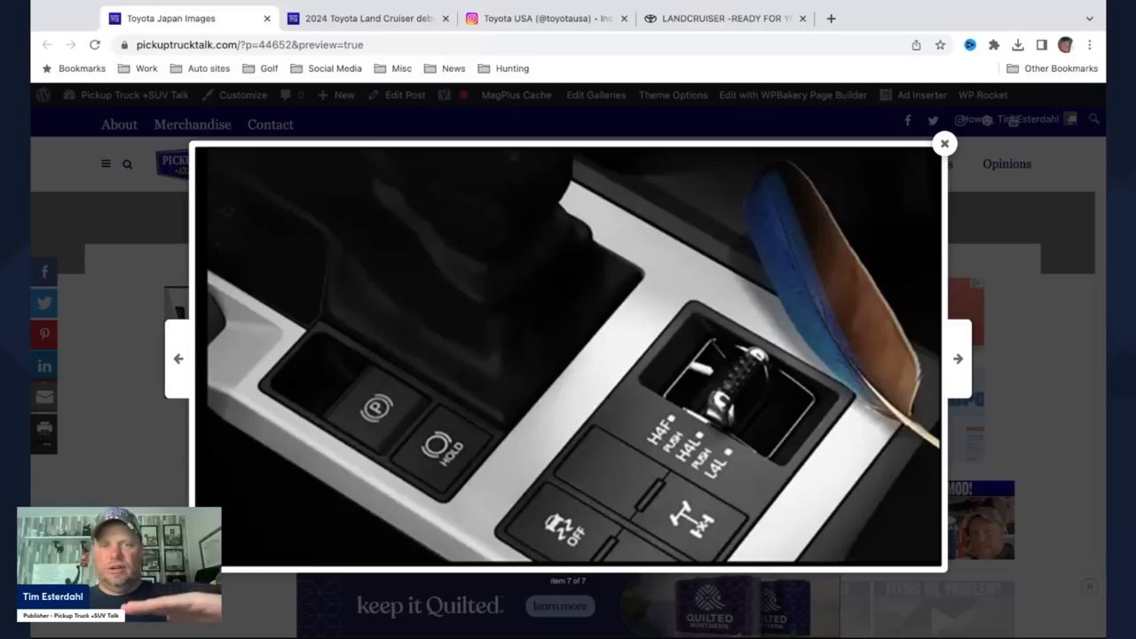
pyautogui.moveTo(959, 364)
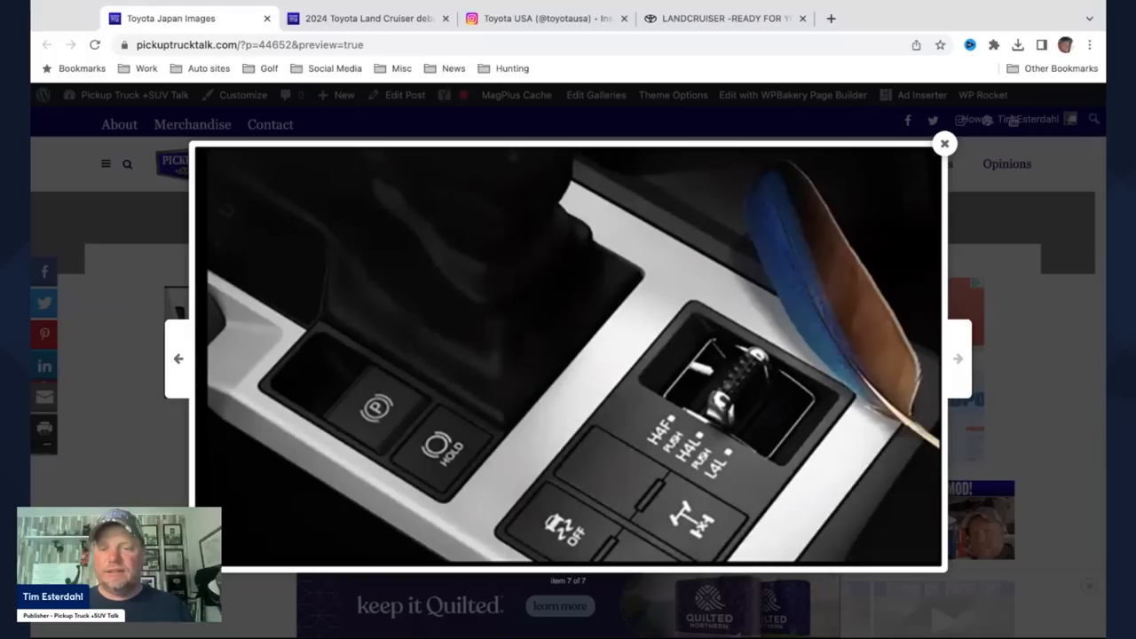
pyautogui.click(956, 358)
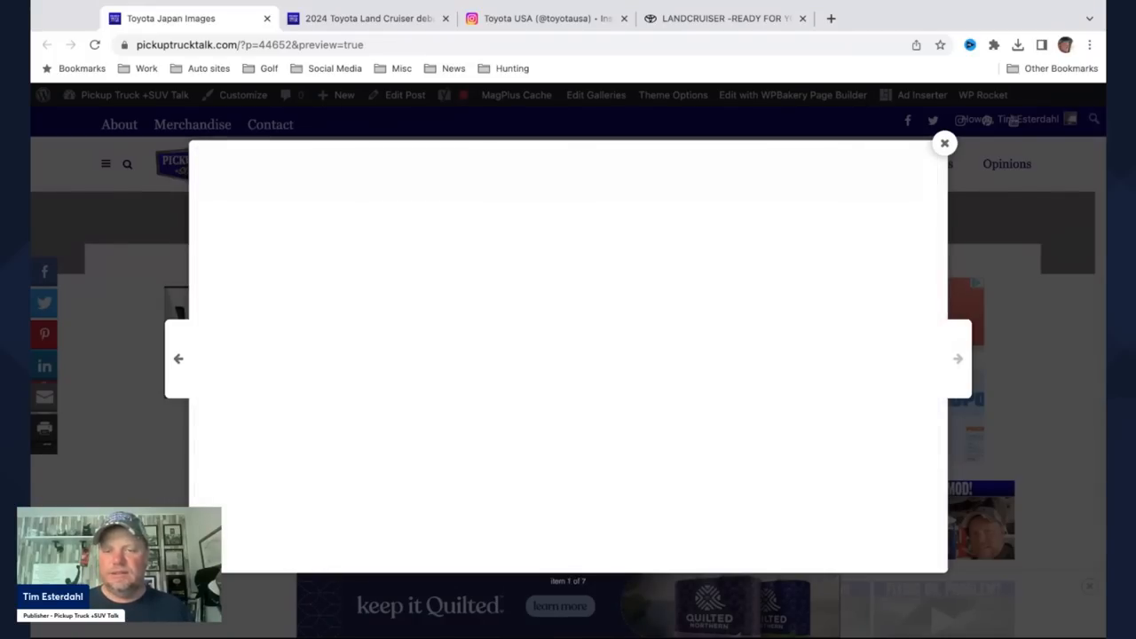